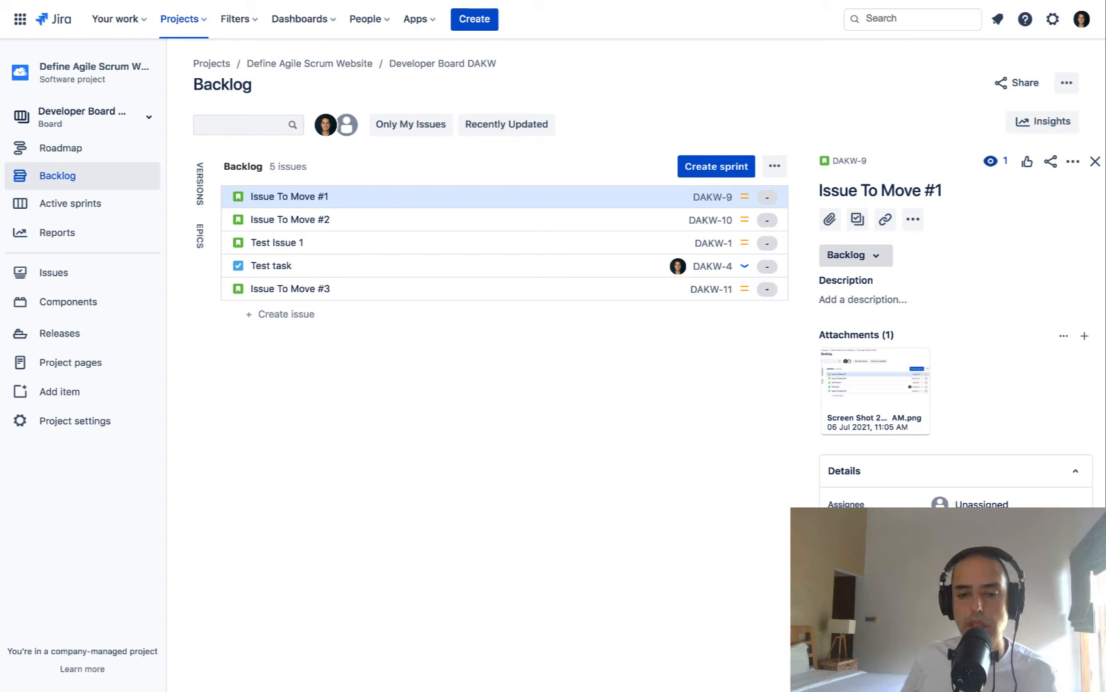
pyautogui.moveTo(1003, 46)
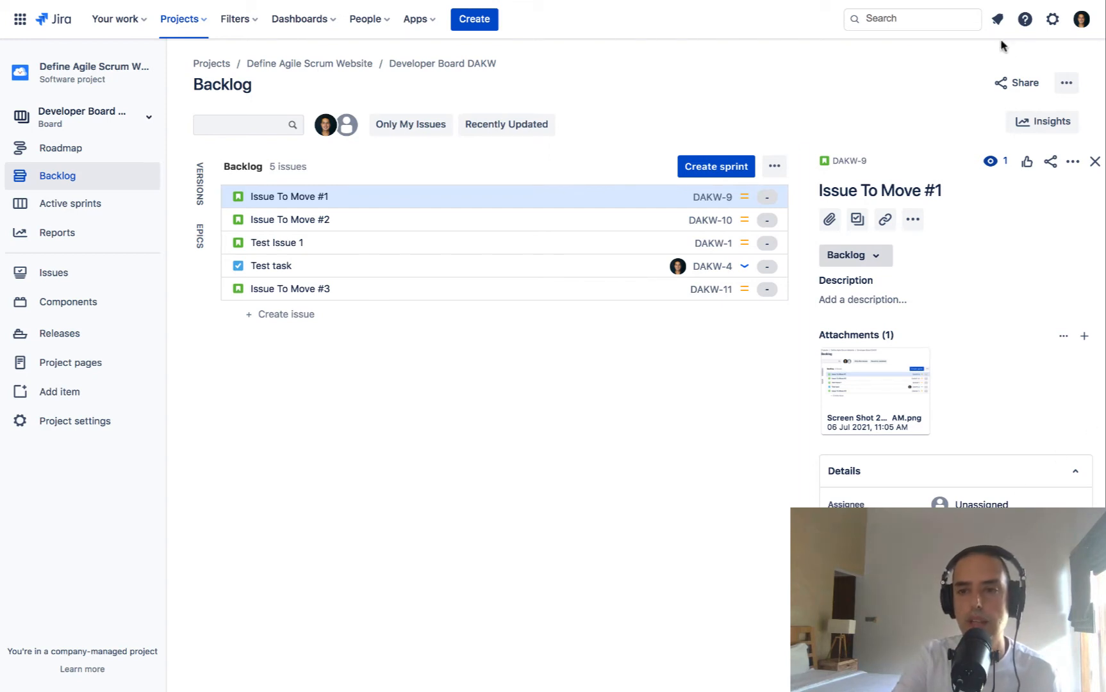
# Open the Jira Settings Issues page in a new browser tab.
pyautogui.click(1052, 19)
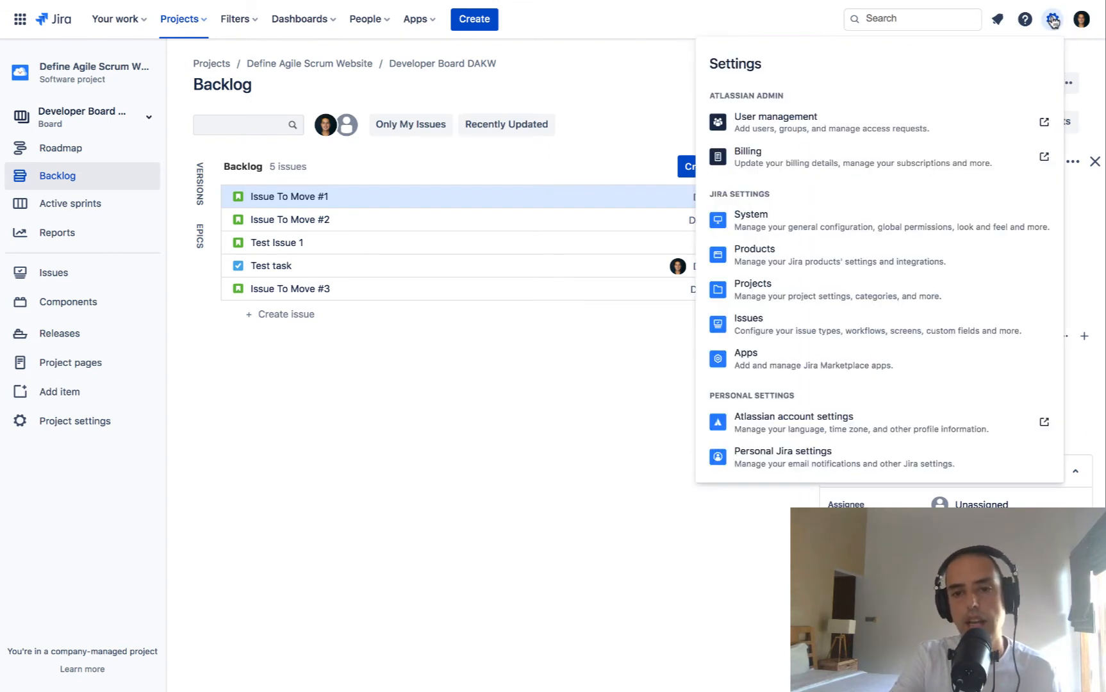
pyautogui.moveTo(815, 327)
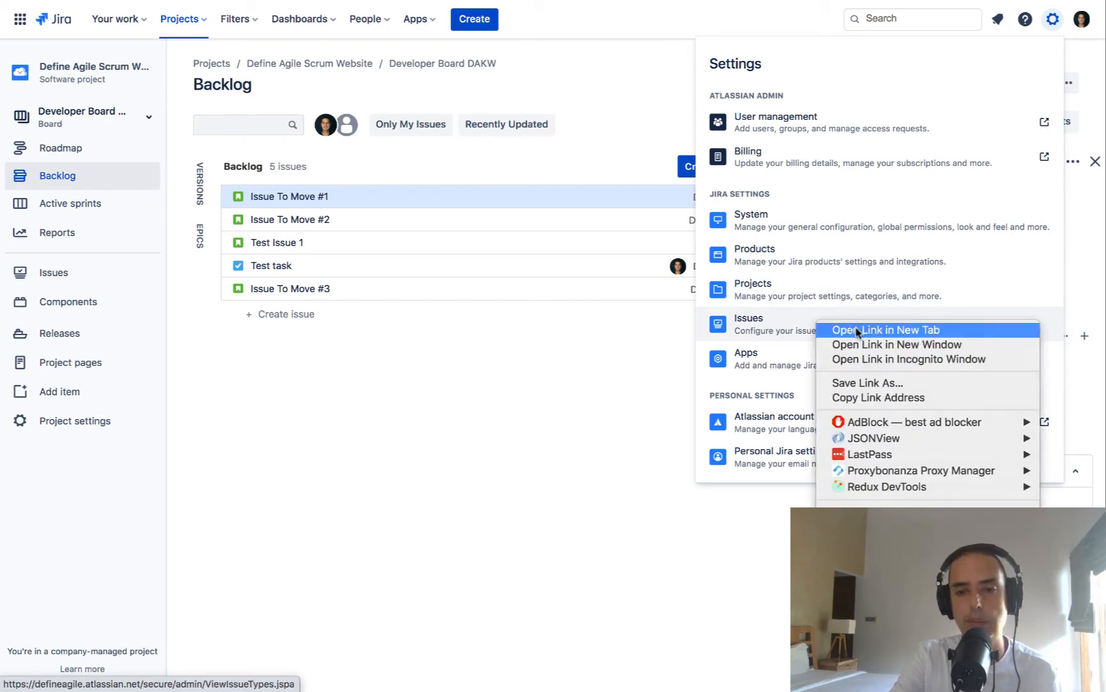
pyautogui.click(886, 330)
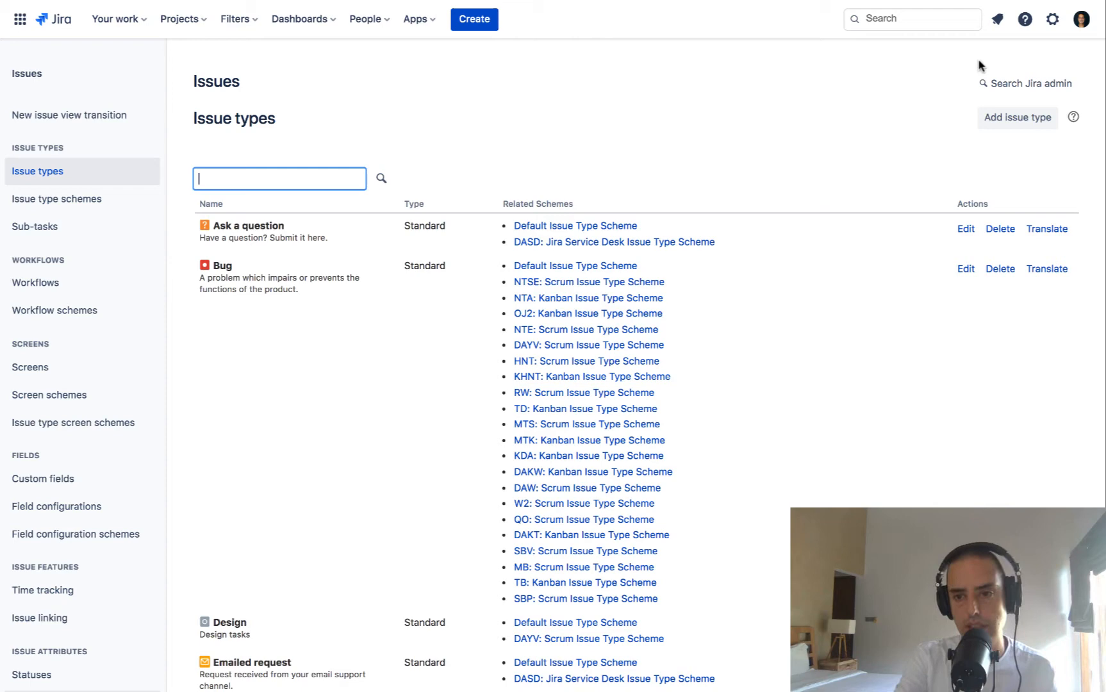
pyautogui.moveTo(700, 171)
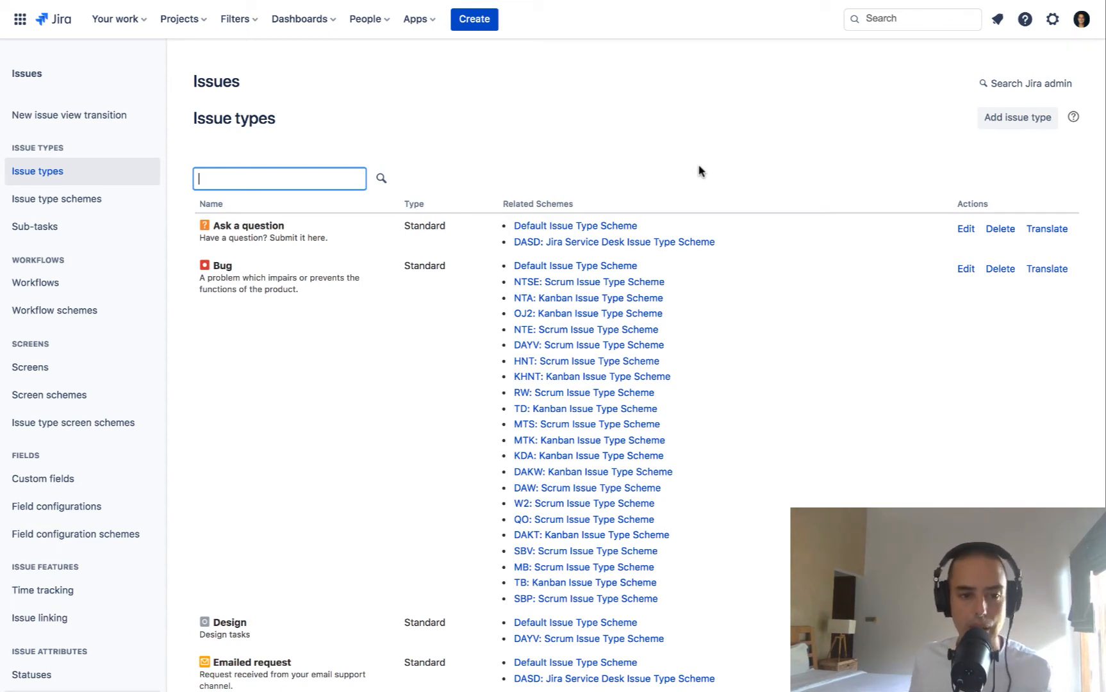
pyautogui.moveTo(96, 479)
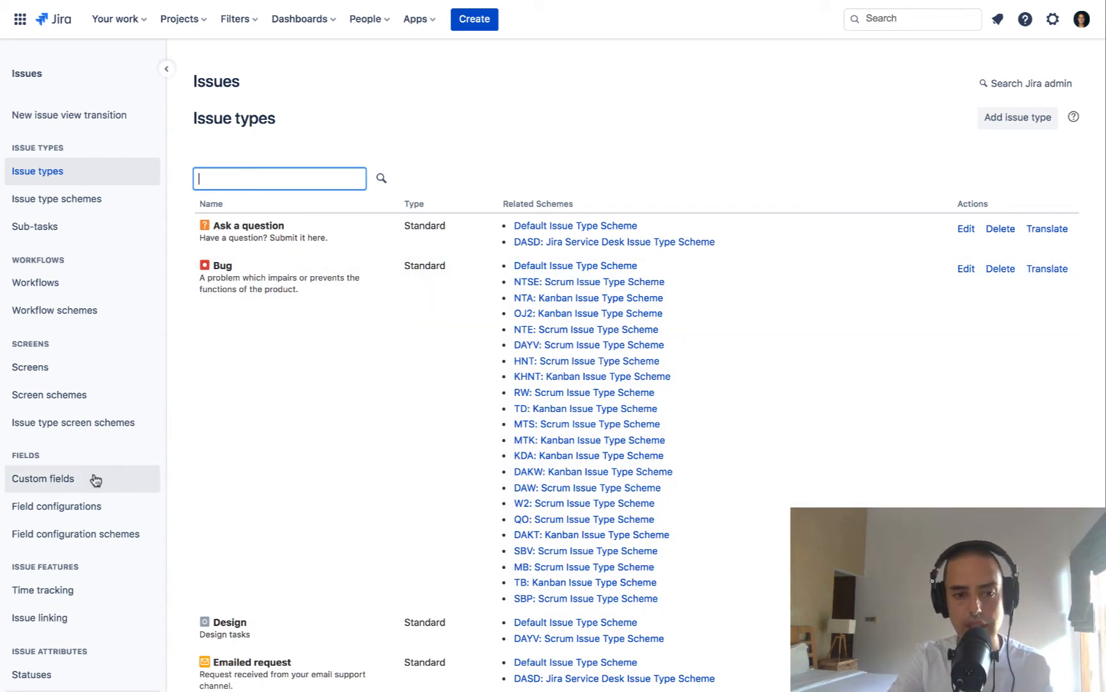
# Go to Custom fields from the Issues admin sidebar.
pyautogui.click(42, 478)
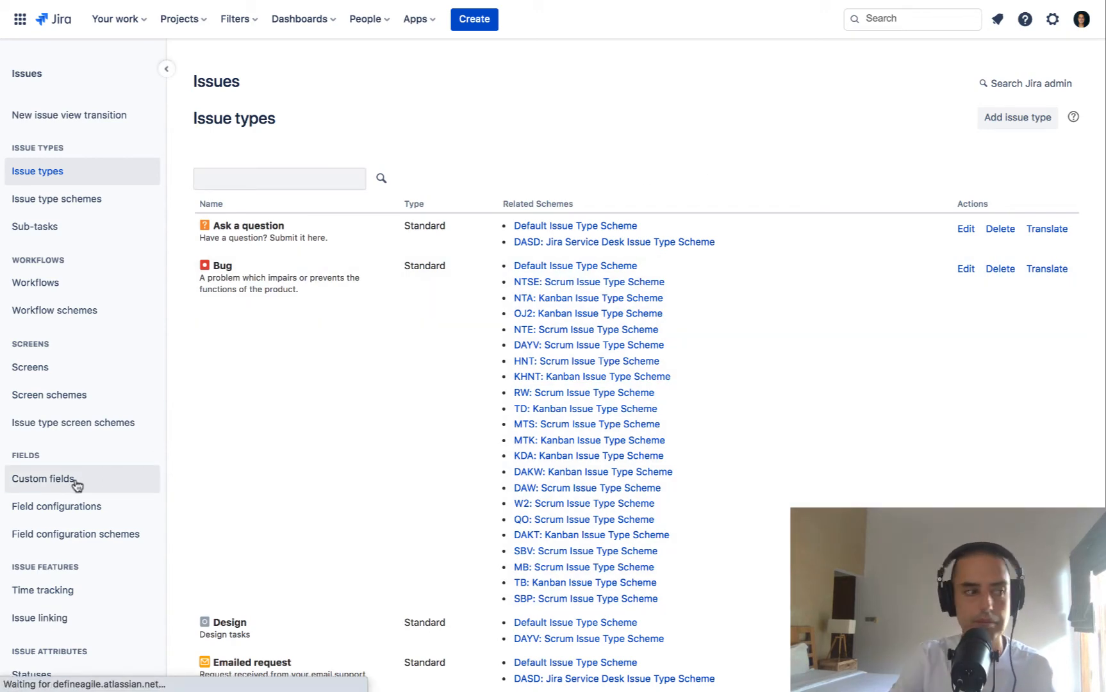
# Start a new custom field of type Text Field (multi-line).
pyautogui.click(43, 478)
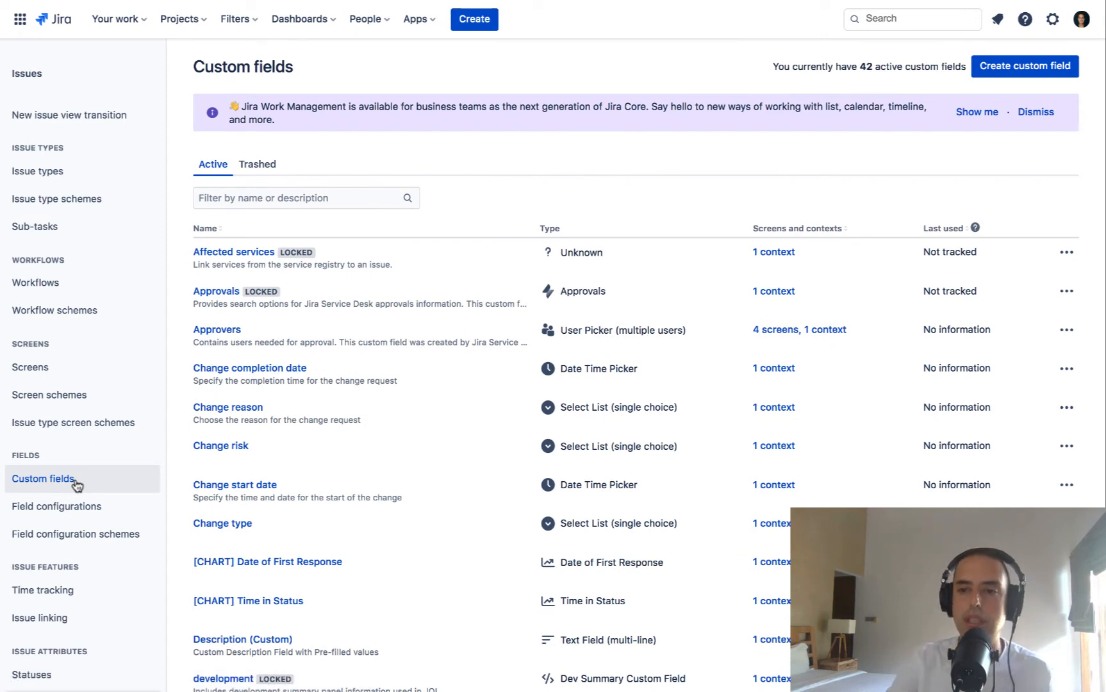
pyautogui.moveTo(1024, 65)
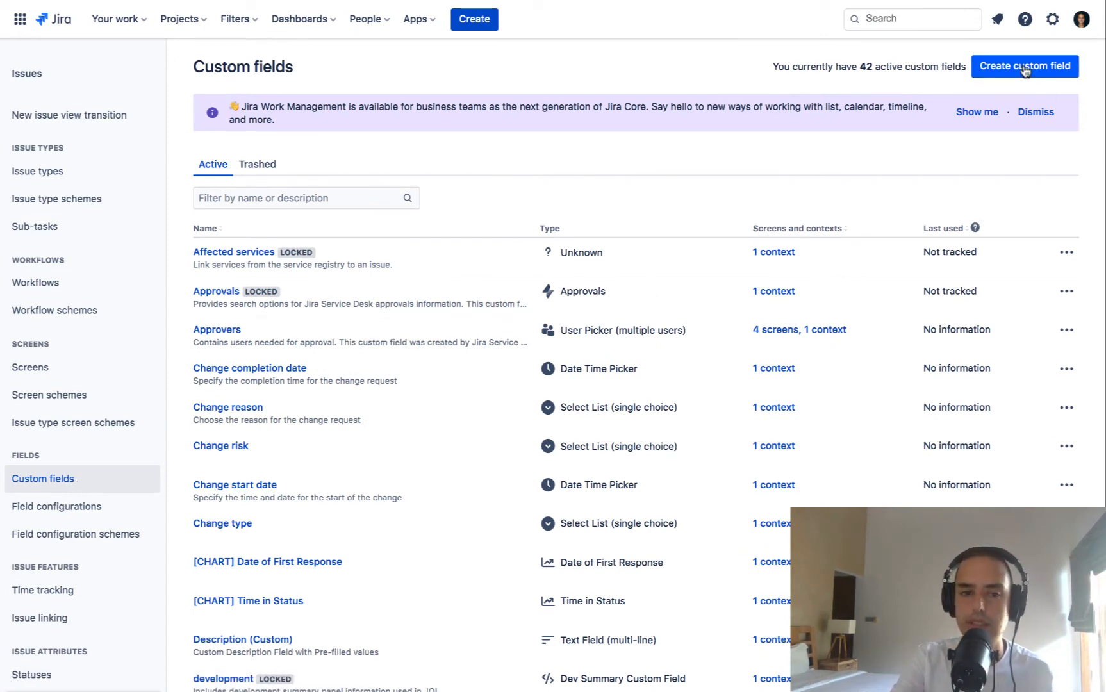
pyautogui.click(1023, 65)
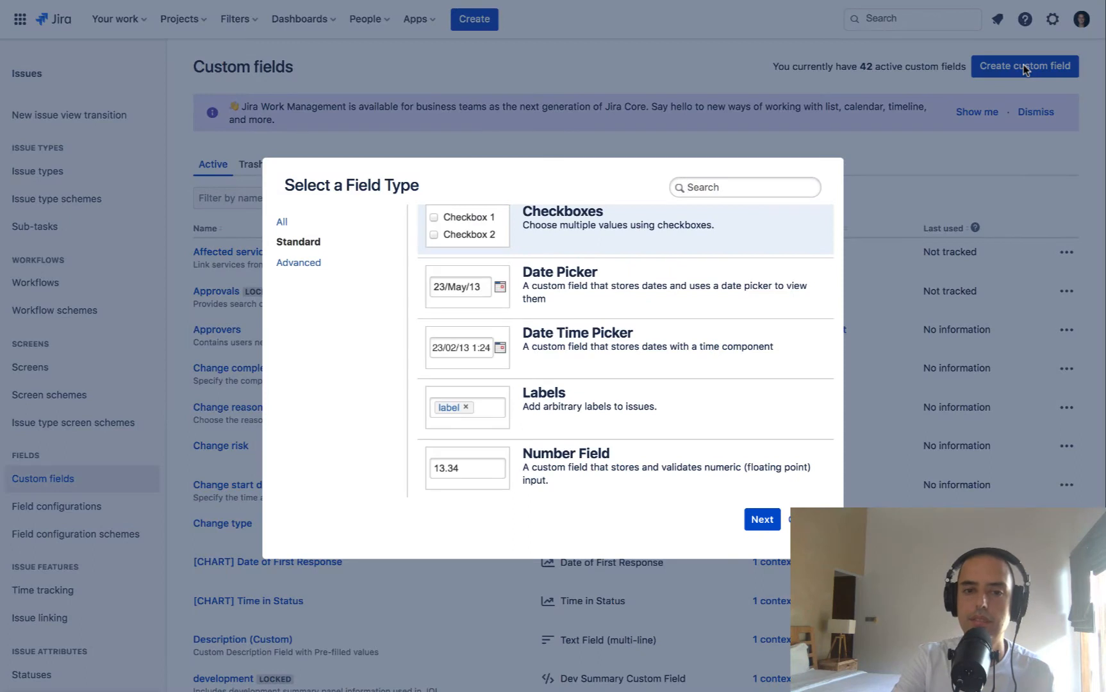
pyautogui.moveTo(671, 272)
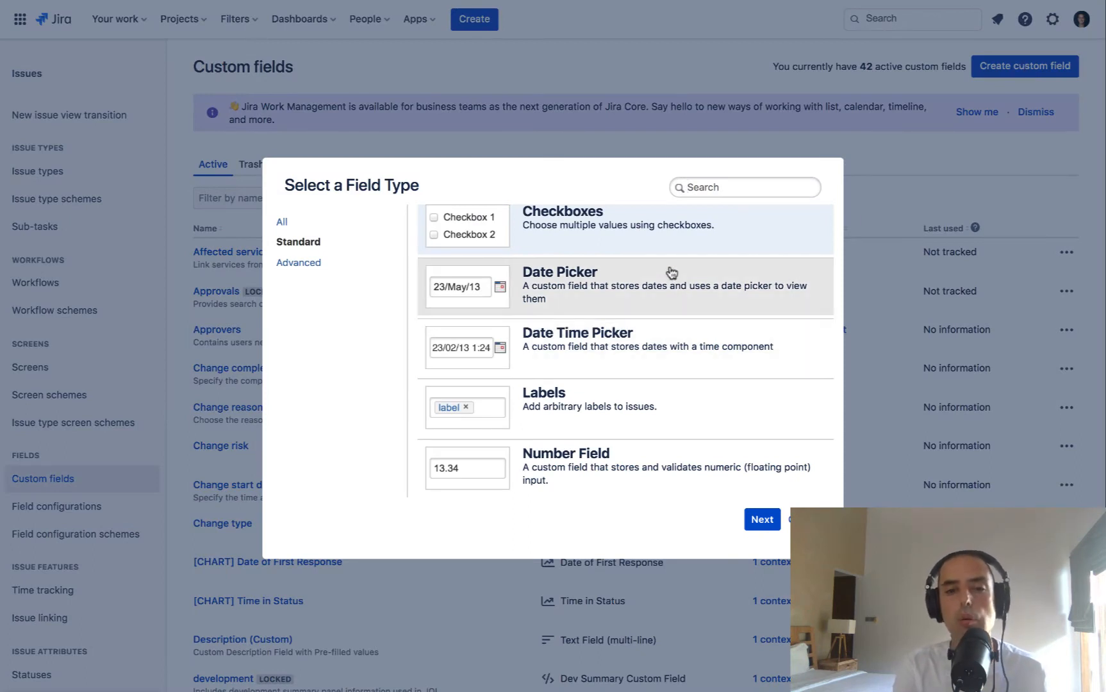
pyautogui.scroll(-3)
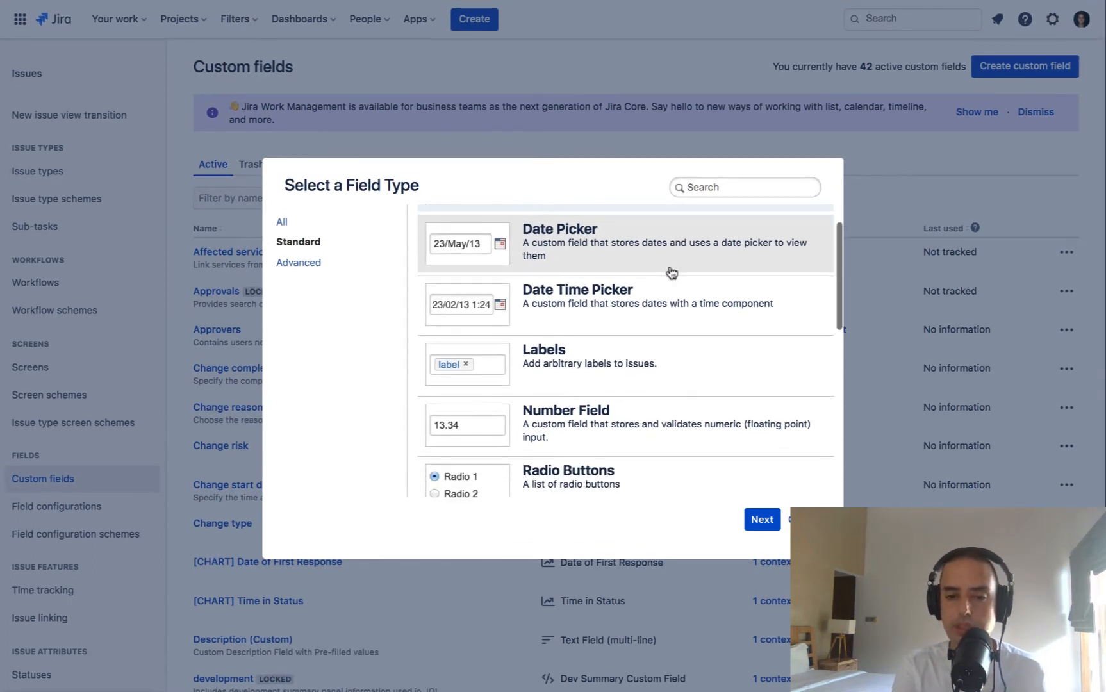
pyautogui.scroll(3)
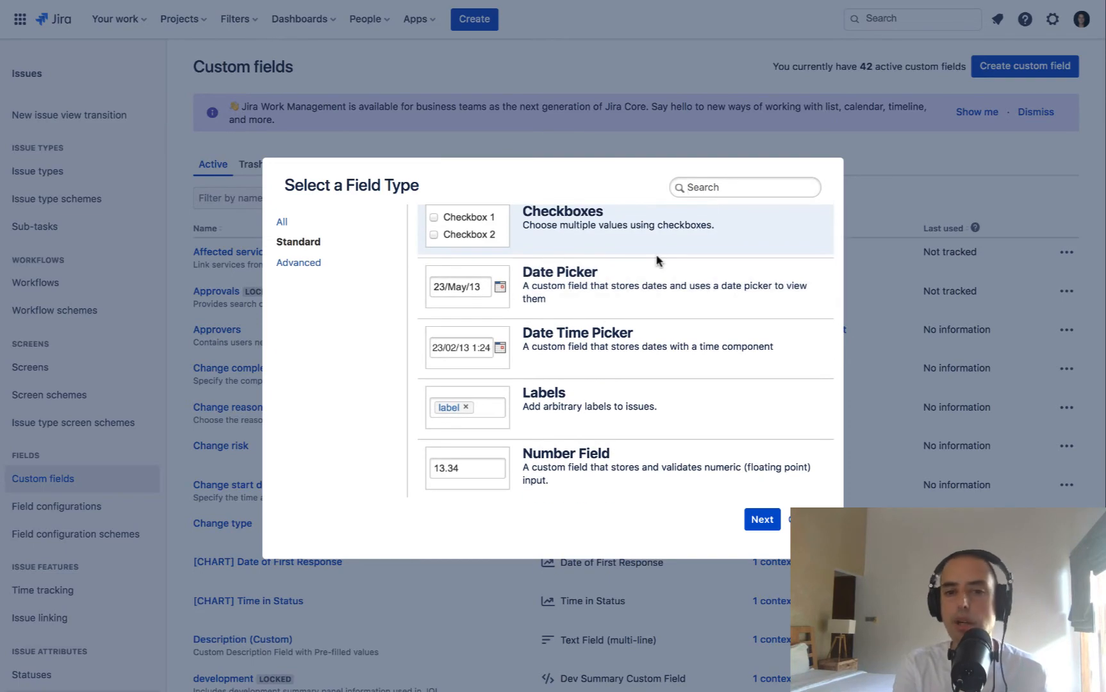
pyautogui.scroll(-3)
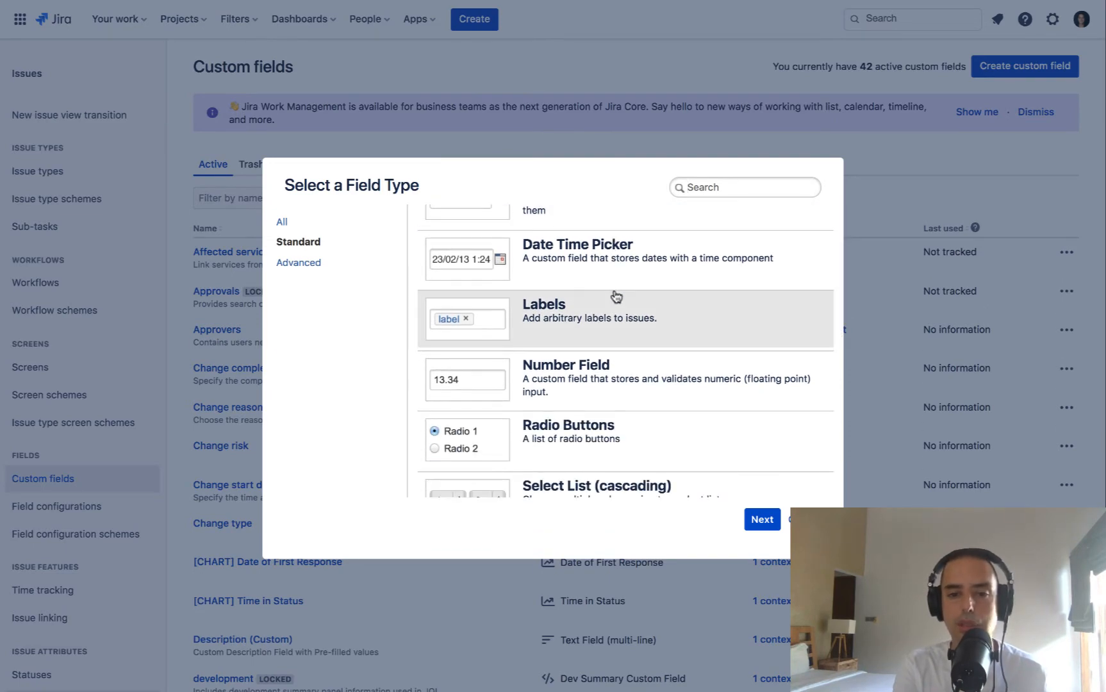
pyautogui.scroll(-3)
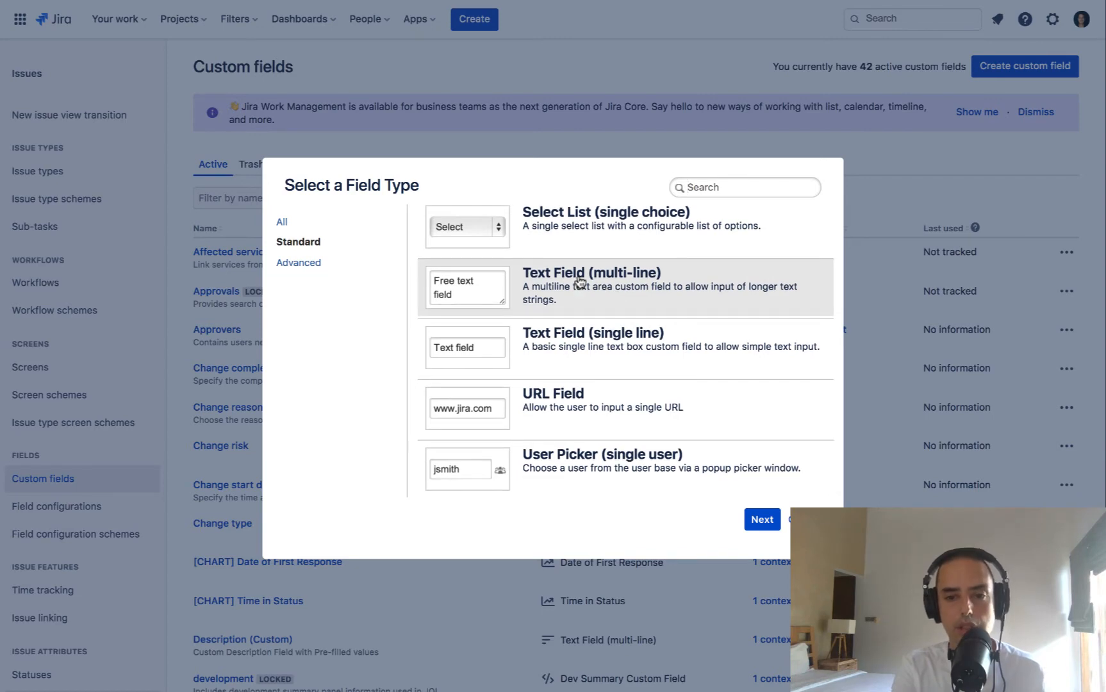
pyautogui.click(623, 287)
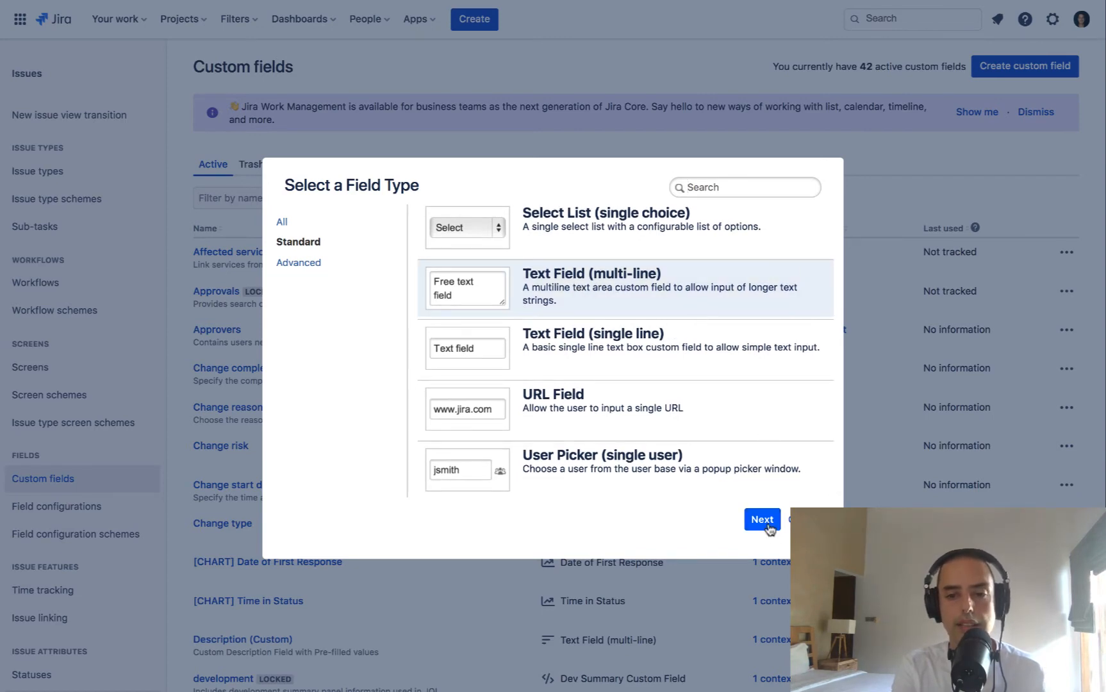
pyautogui.click(762, 519)
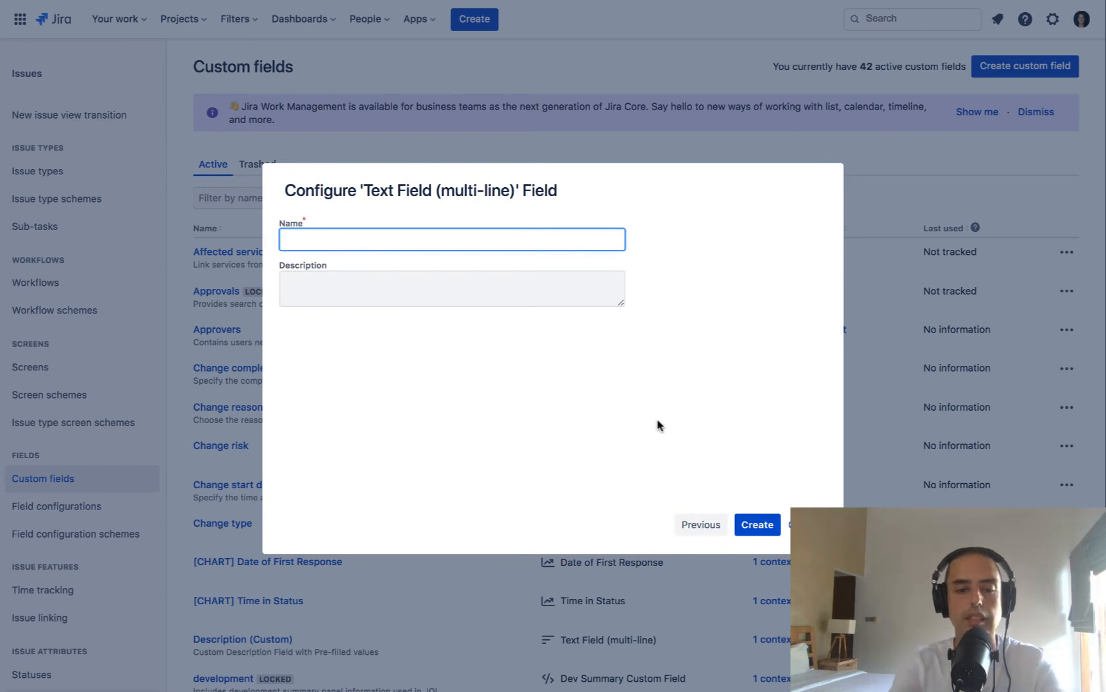
# Name the field 'Acceptance Criteria' and create it.
pyautogui.write('Accepta')
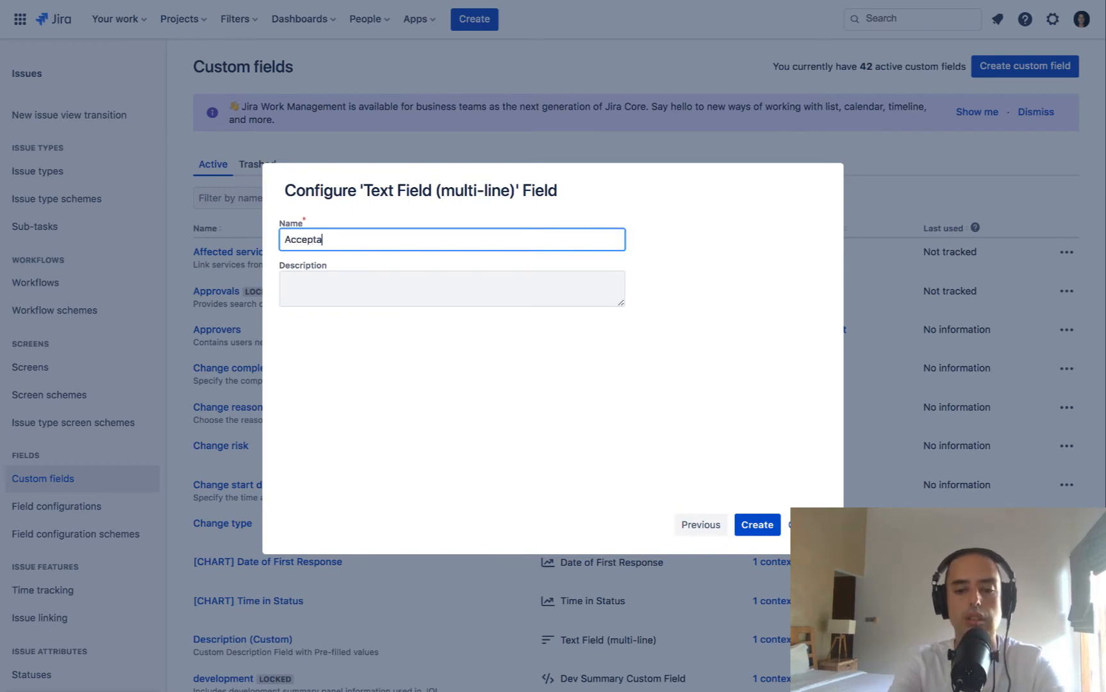
pyautogui.write('nce Criteria')
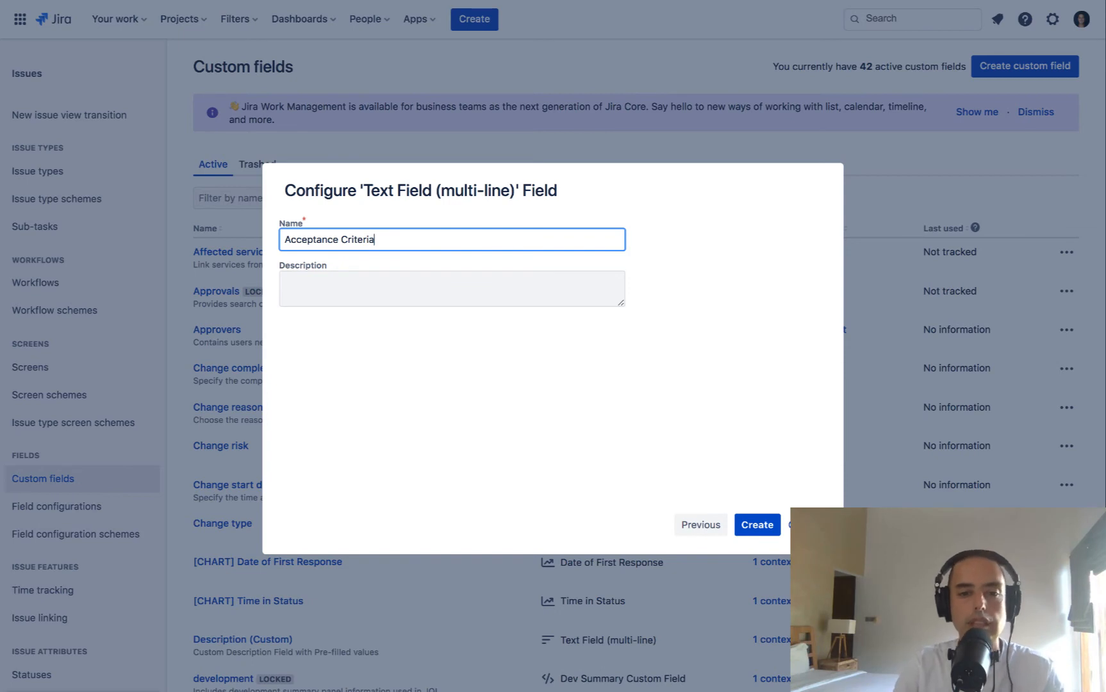
pyautogui.moveTo(415, 288)
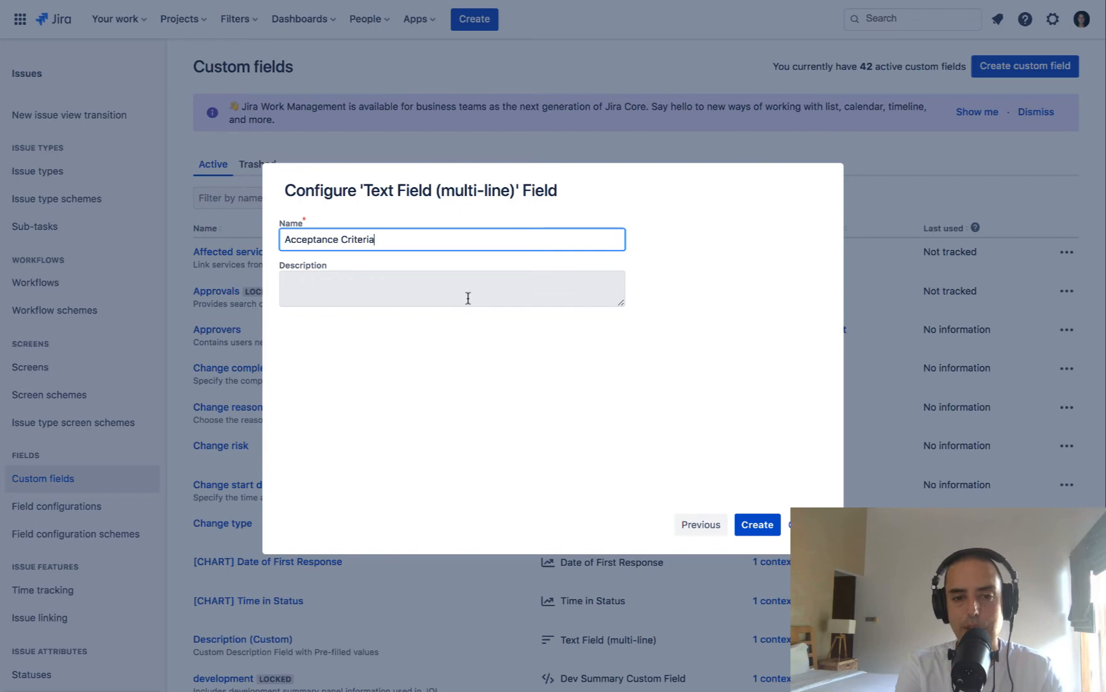
pyautogui.moveTo(756, 525)
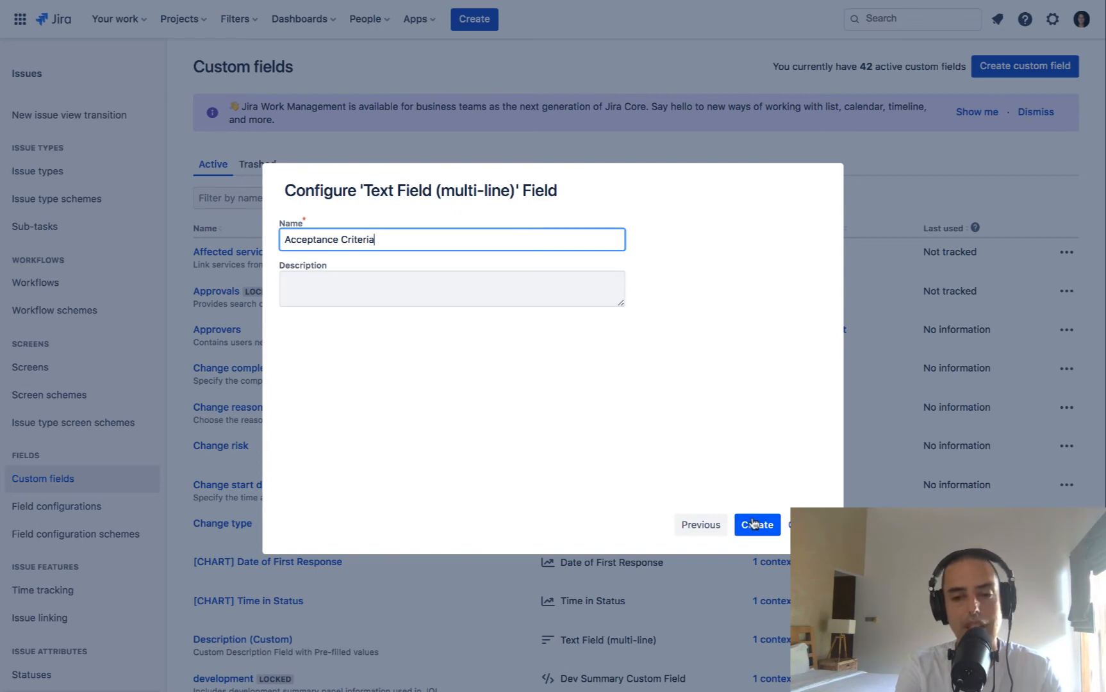
pyautogui.click(757, 525)
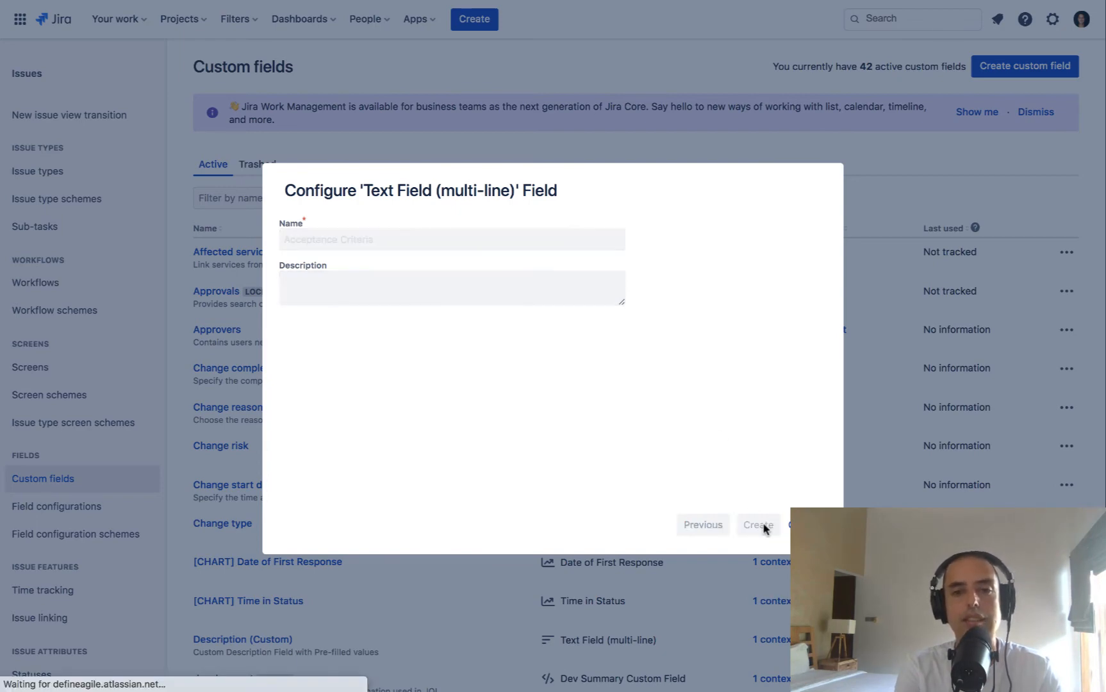
pyautogui.click(758, 525)
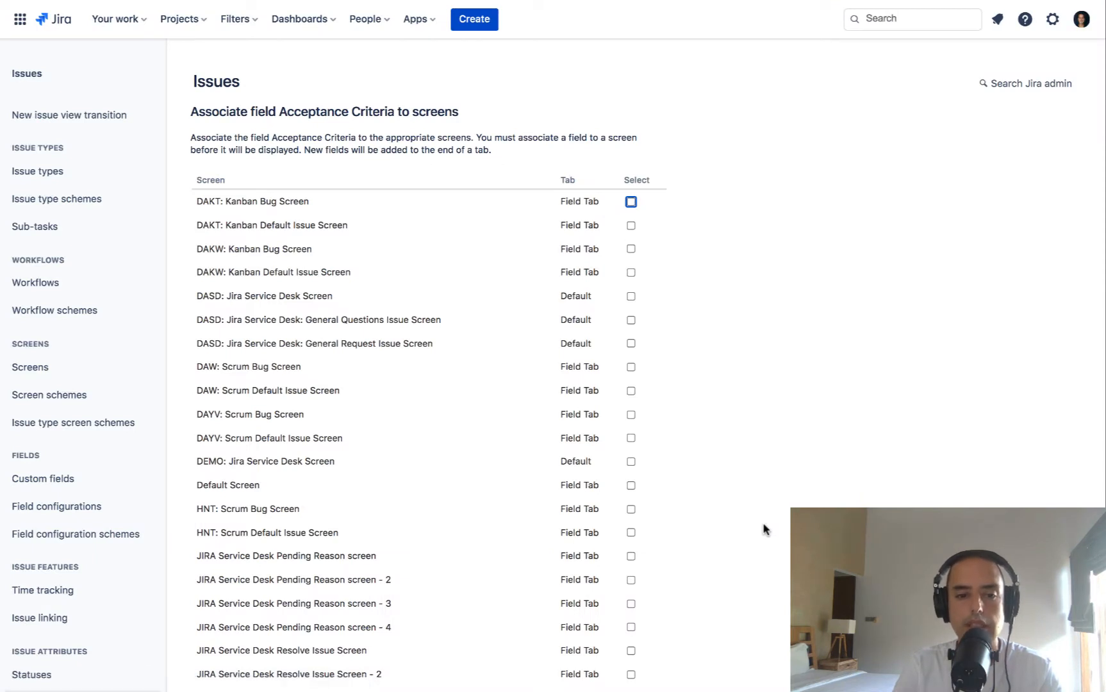
pyautogui.moveTo(148, 337)
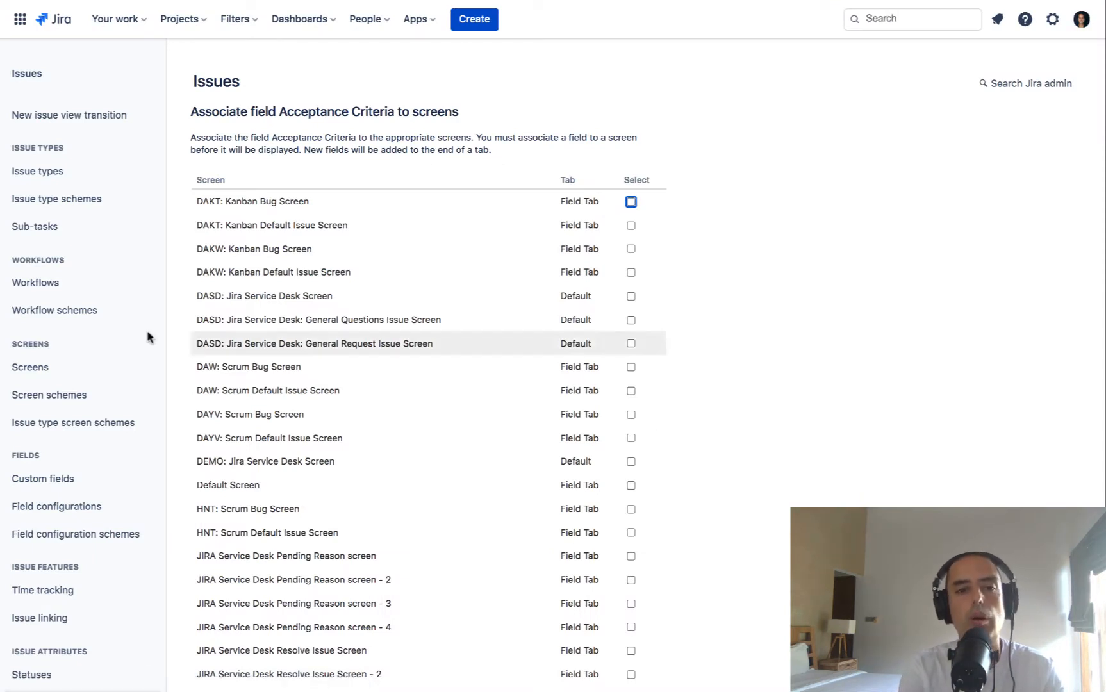
pyautogui.moveTo(692, 305)
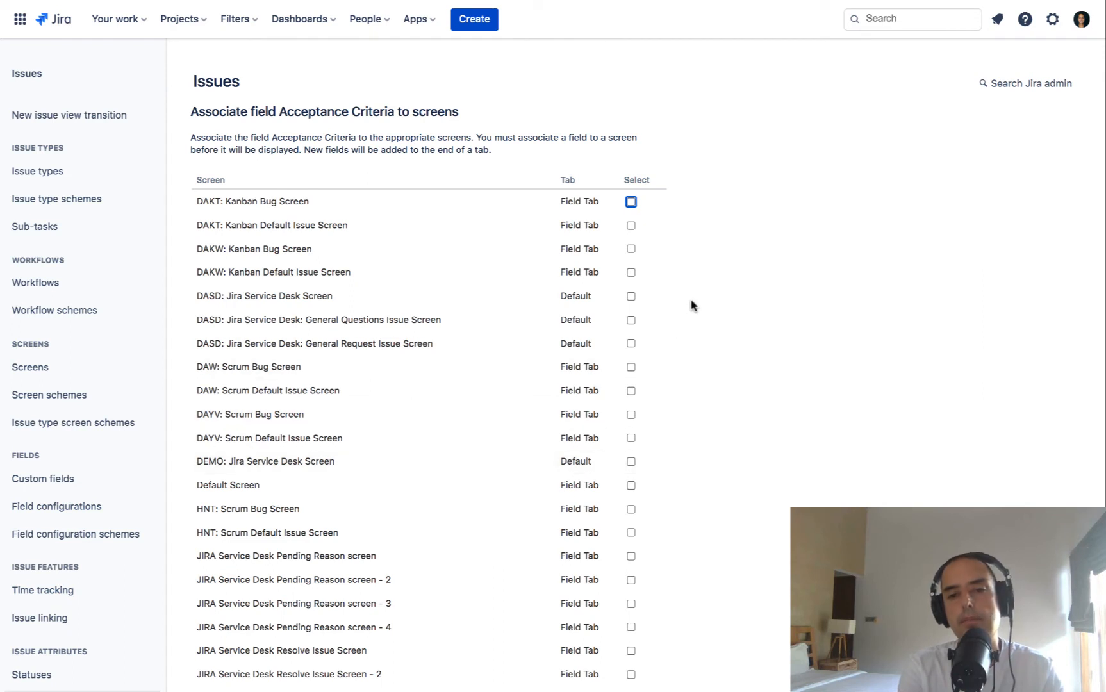
pyautogui.moveTo(182, 192)
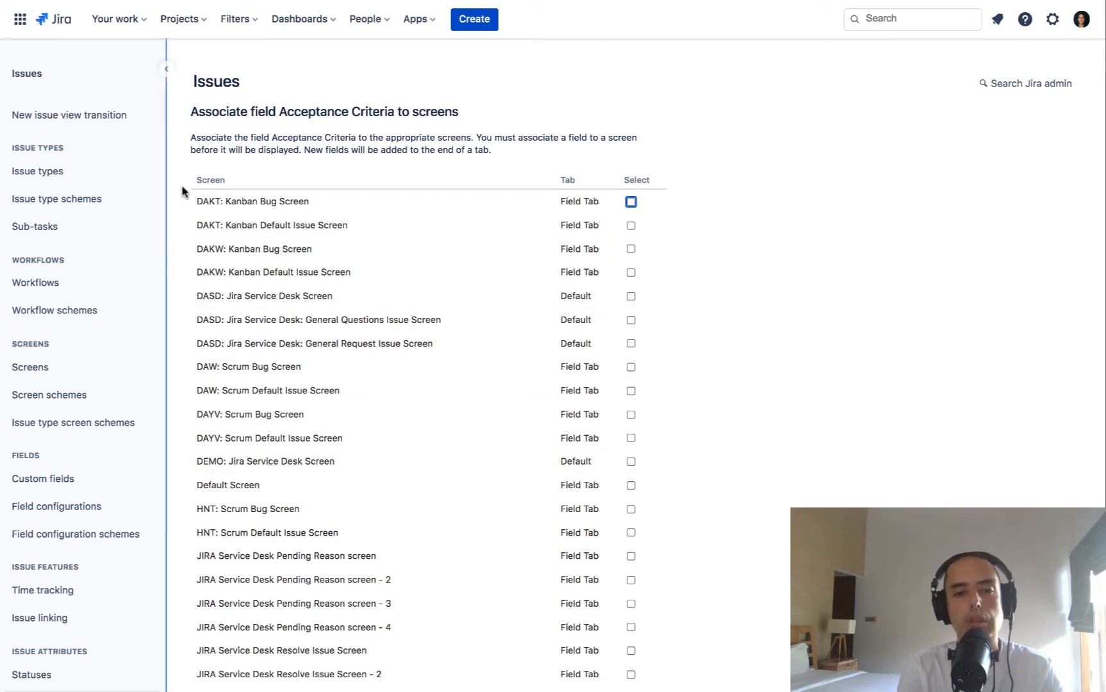
pyautogui.moveTo(414, 344)
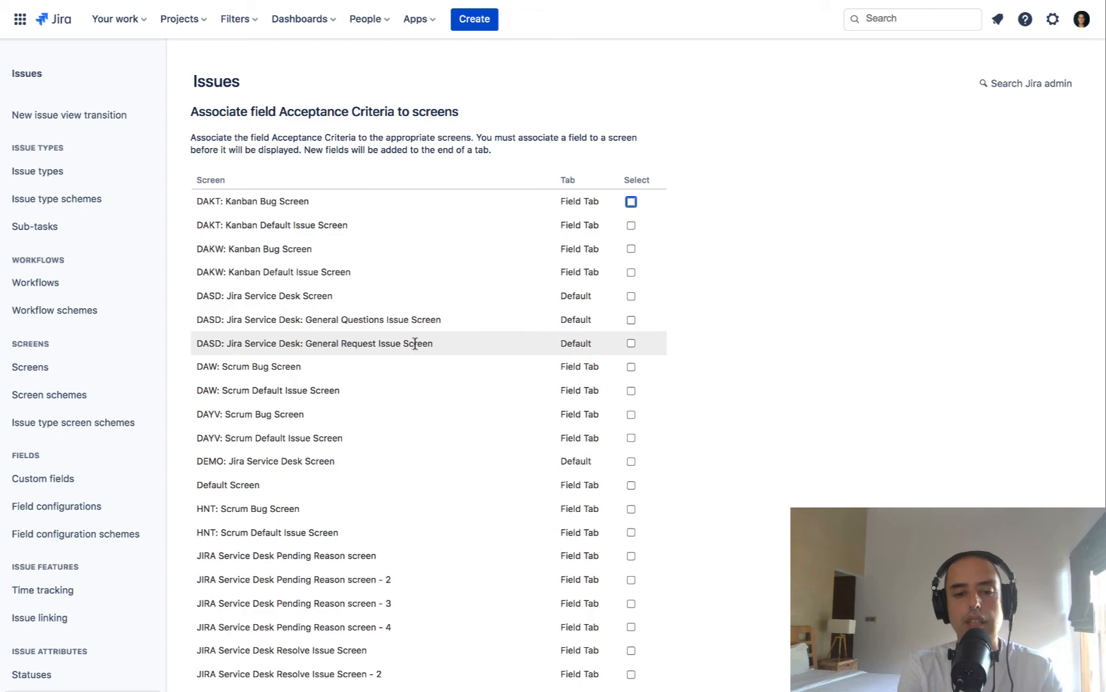
# Tick DAKW: Kanban Bug Screen and Kanban Default Issue Screen, then update.
pyautogui.scroll(-3)
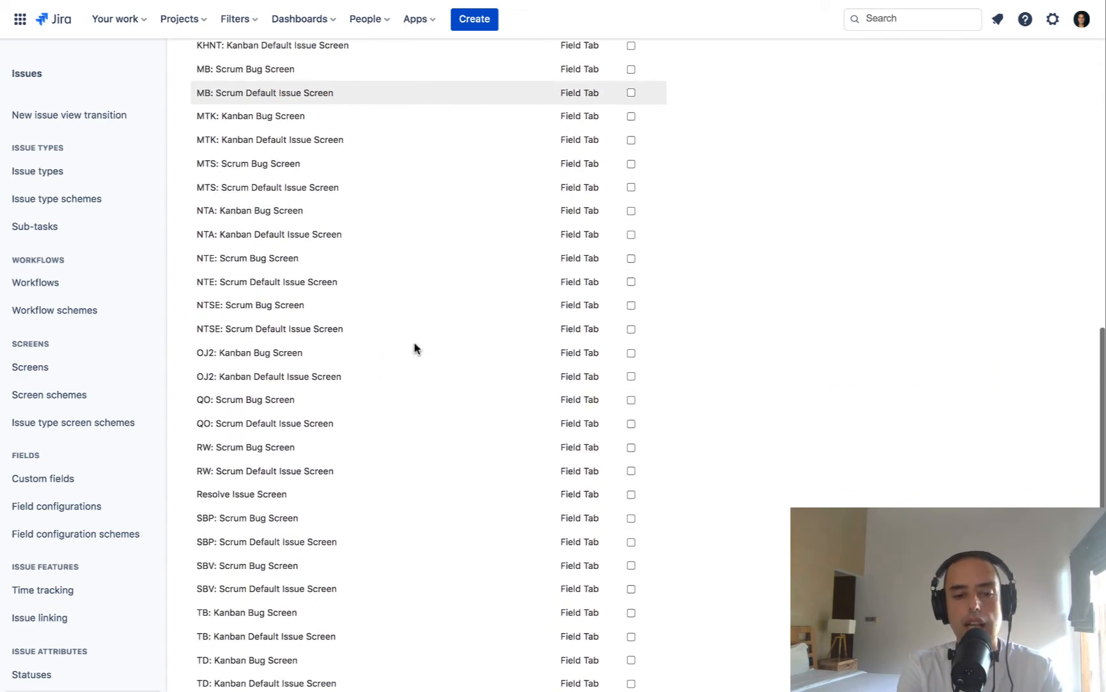
pyautogui.scroll(-3)
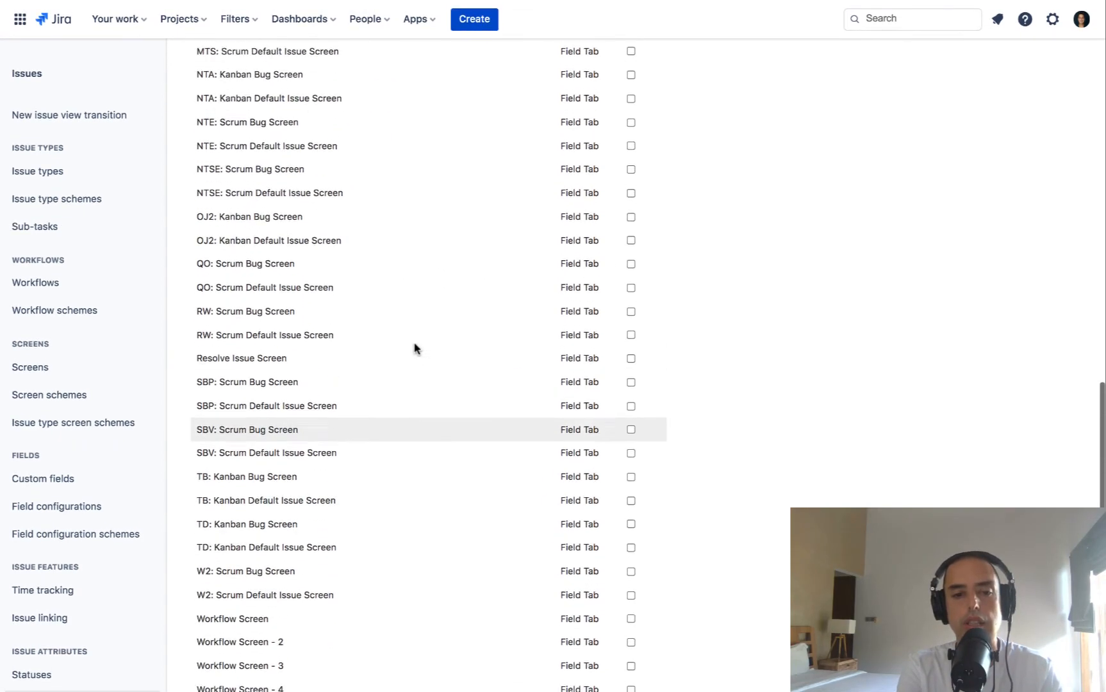
pyautogui.scroll(3)
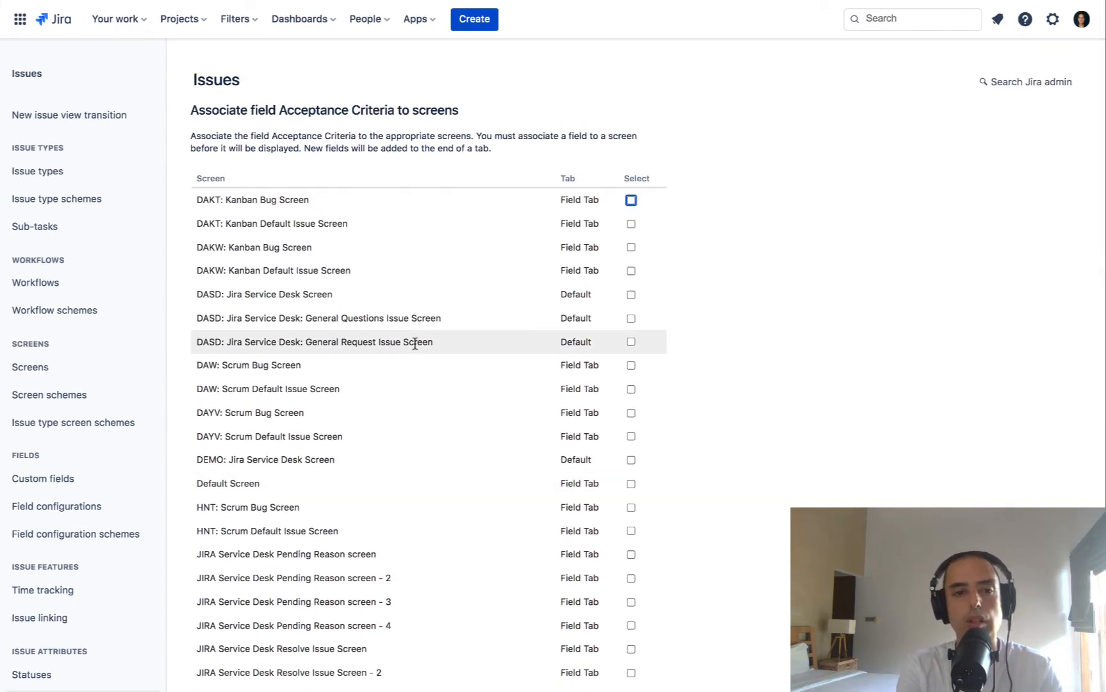
pyautogui.moveTo(420, 246)
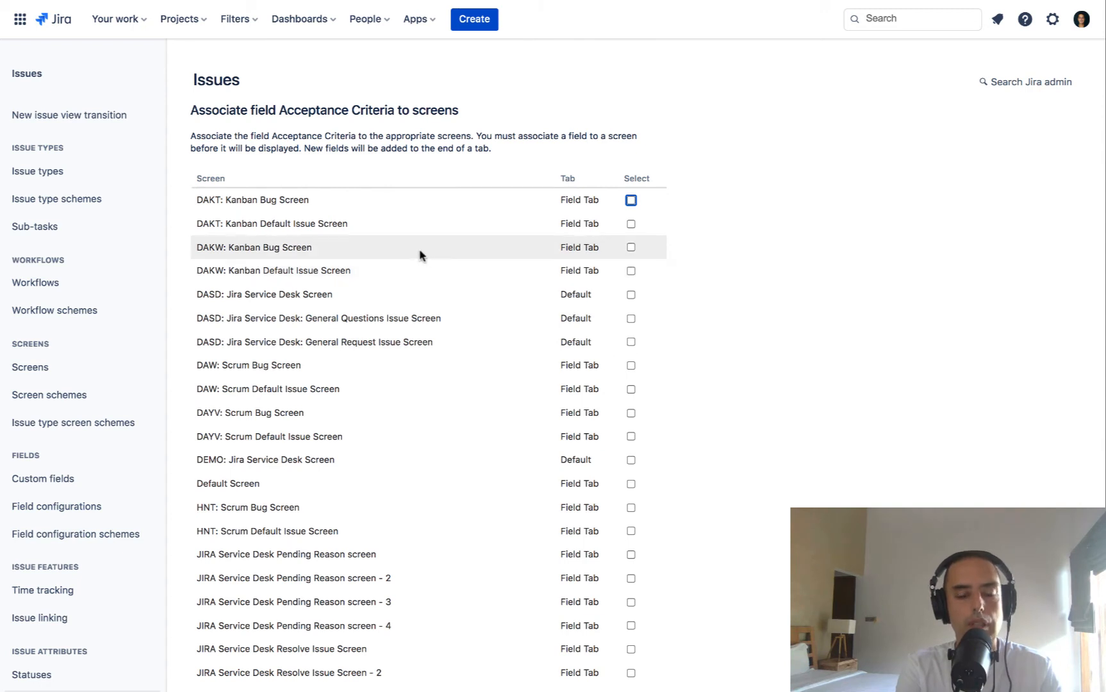
pyautogui.moveTo(212, 246)
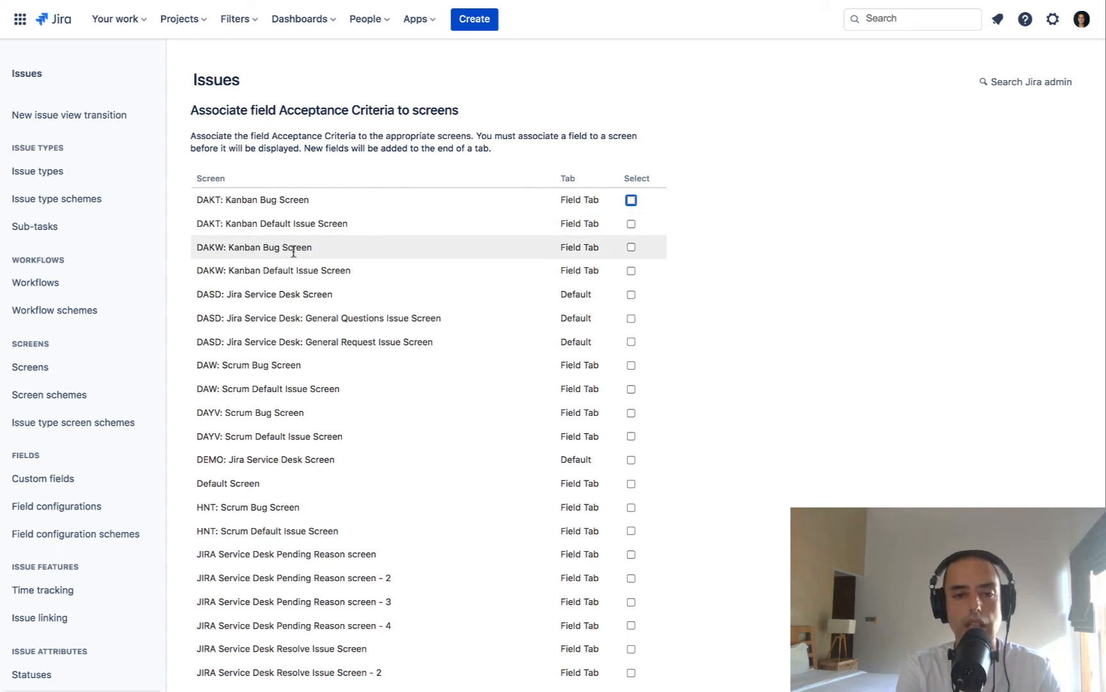
pyautogui.moveTo(198, 249)
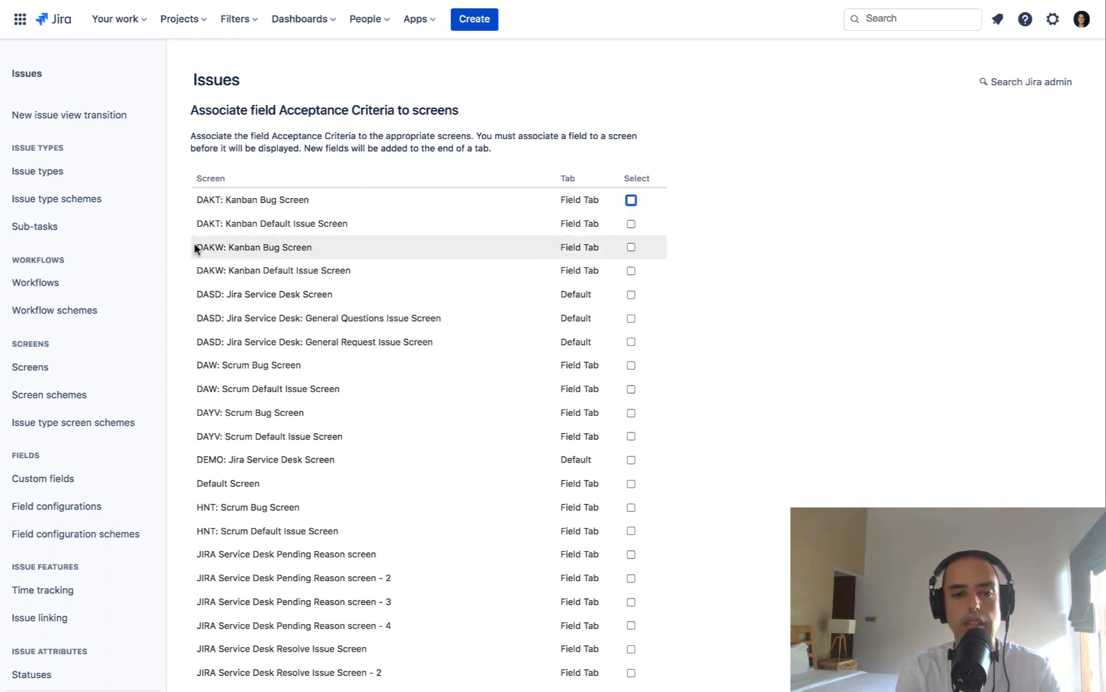
pyautogui.moveTo(639, 255)
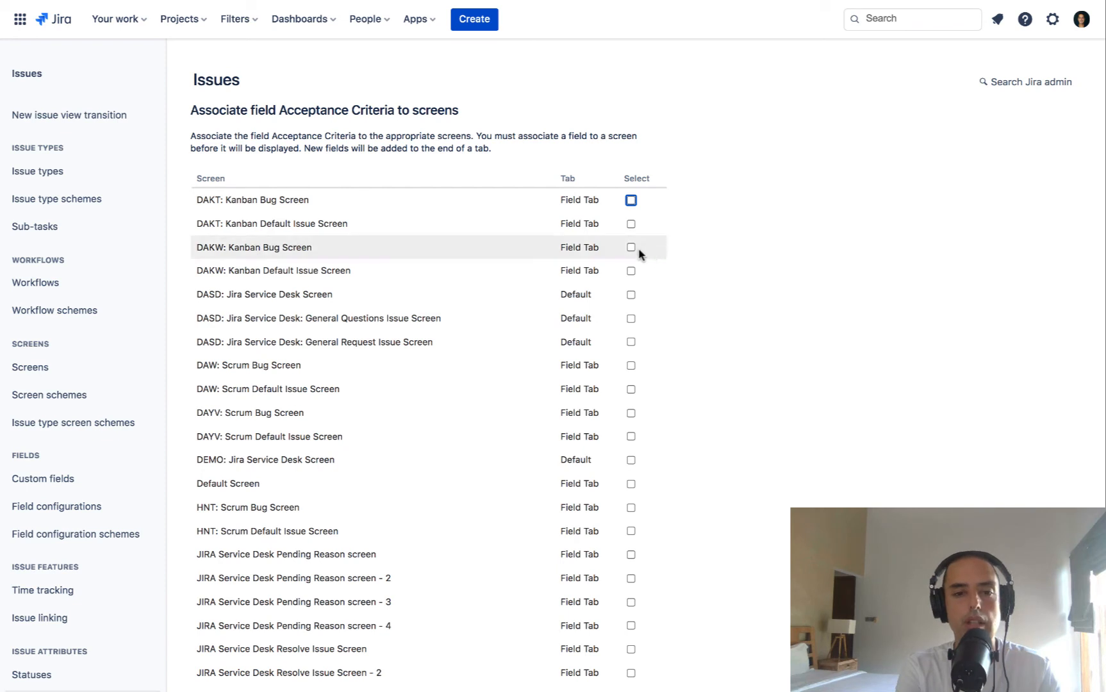
pyautogui.click(630, 246)
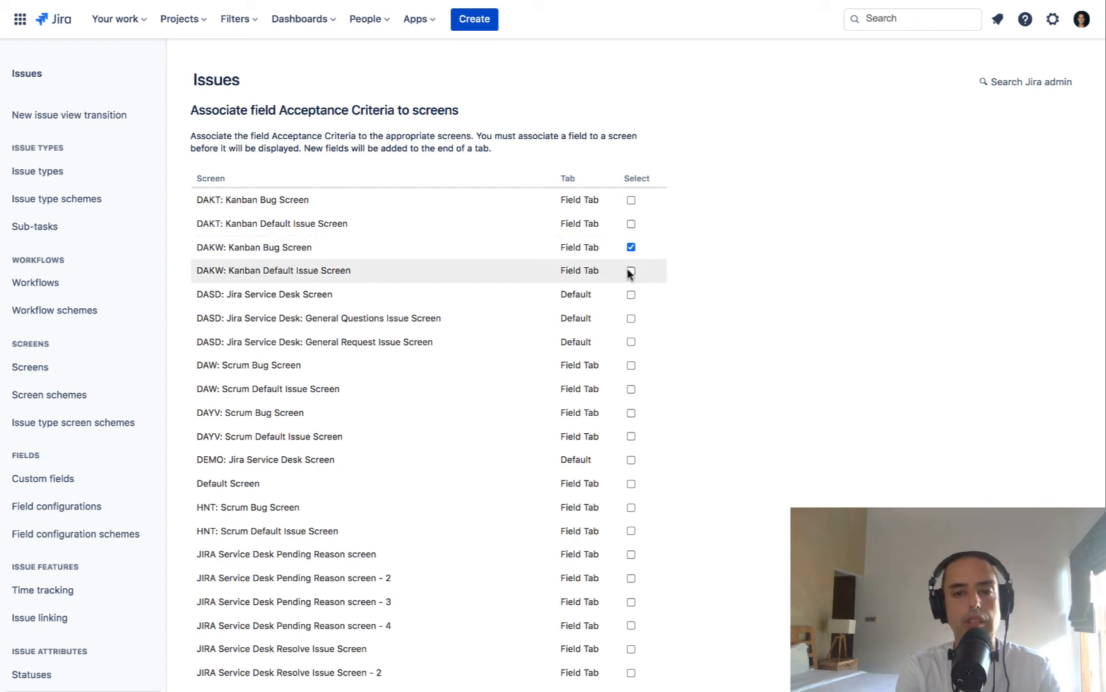
pyautogui.click(630, 270)
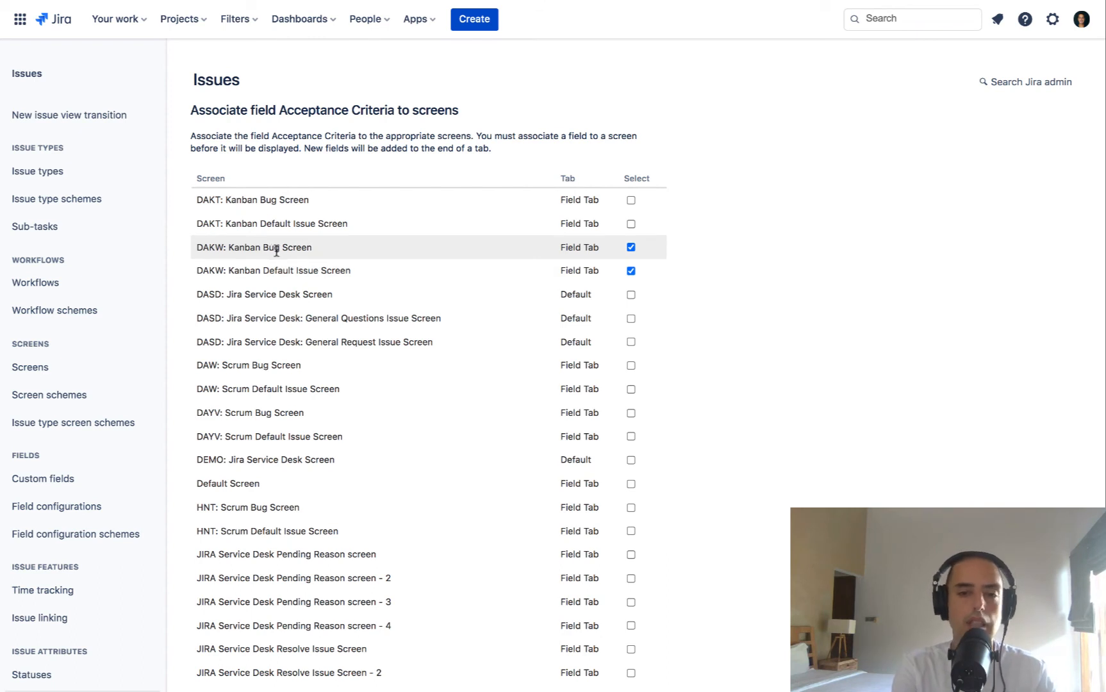
pyautogui.moveTo(771, 295)
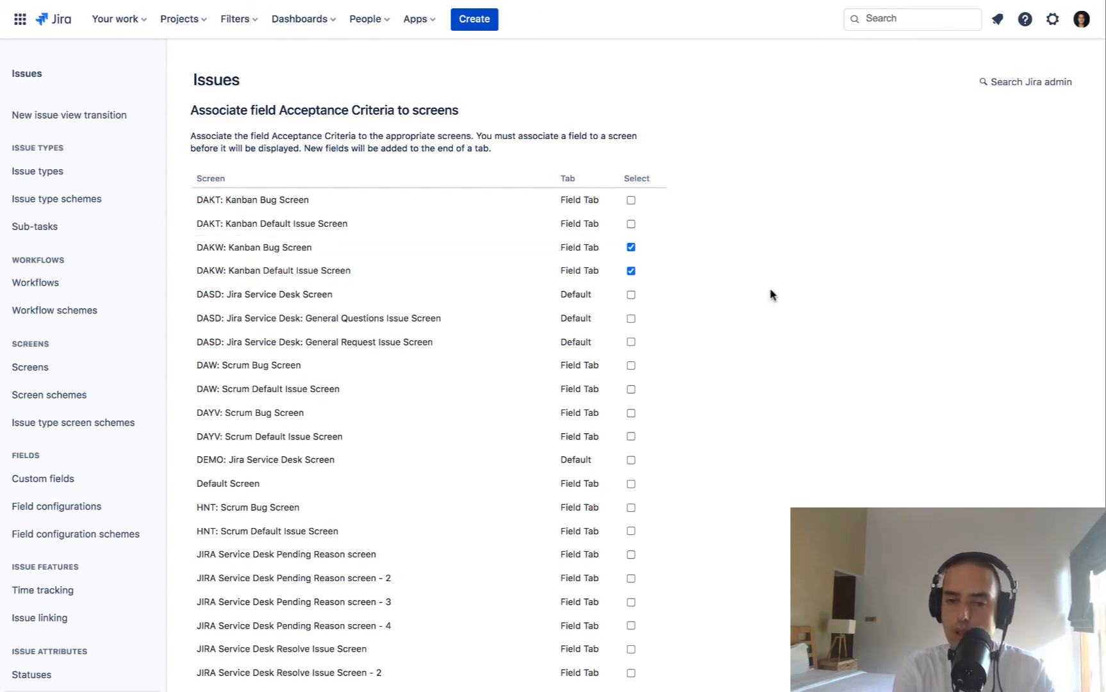
pyautogui.moveTo(611, 278)
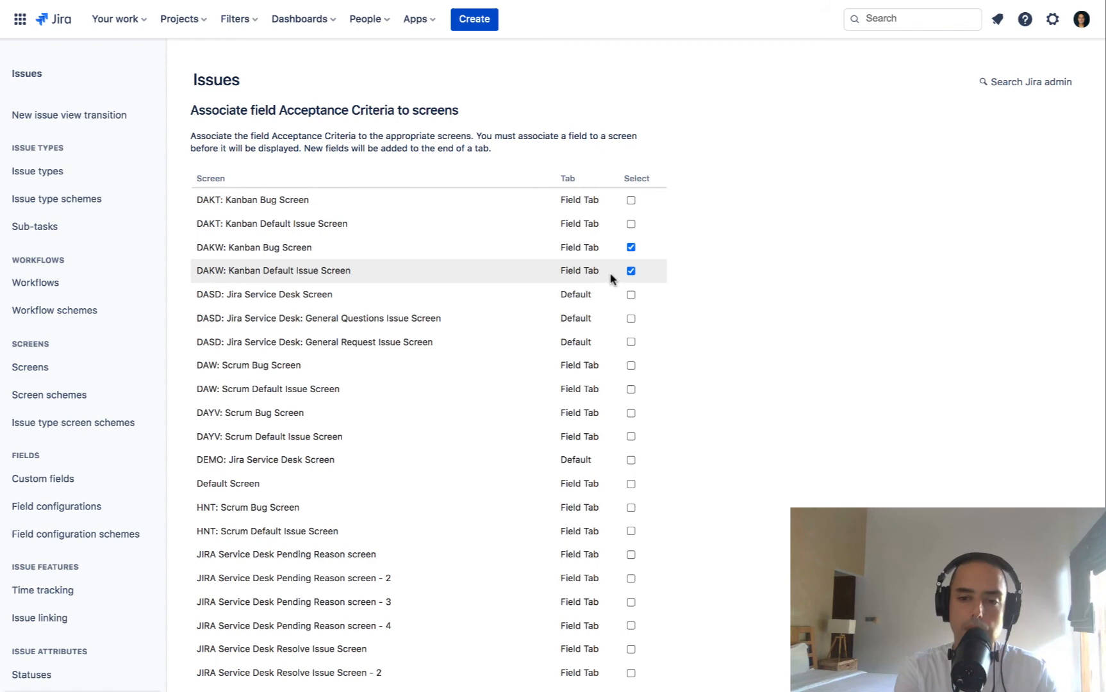
pyautogui.moveTo(420, 228)
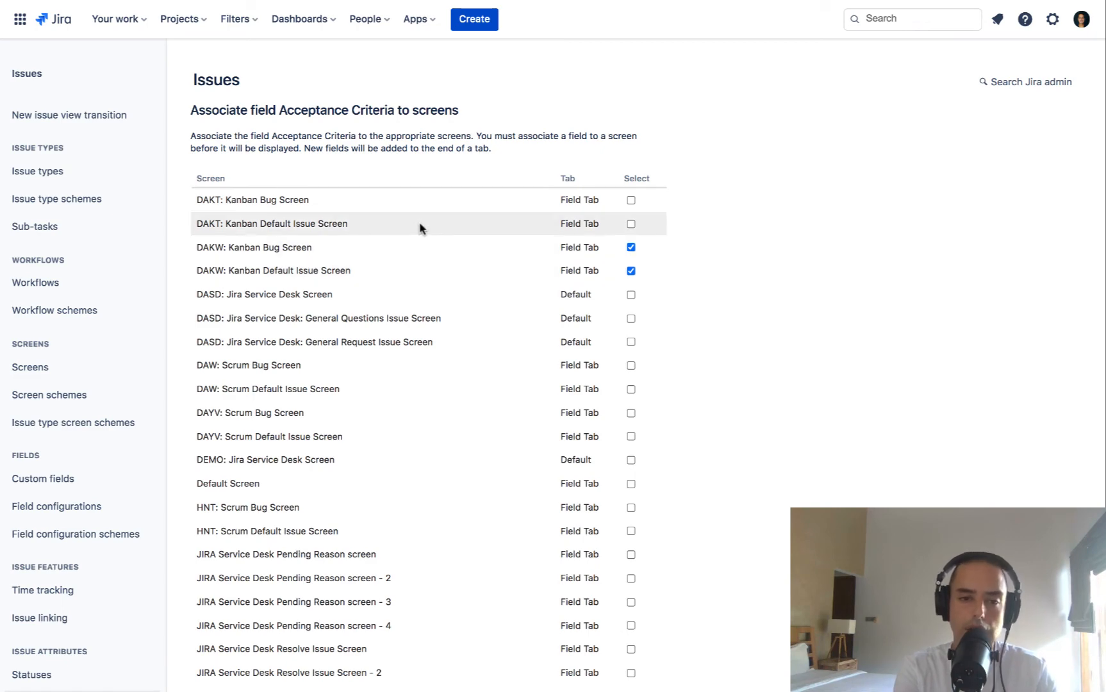
pyautogui.moveTo(764, 201)
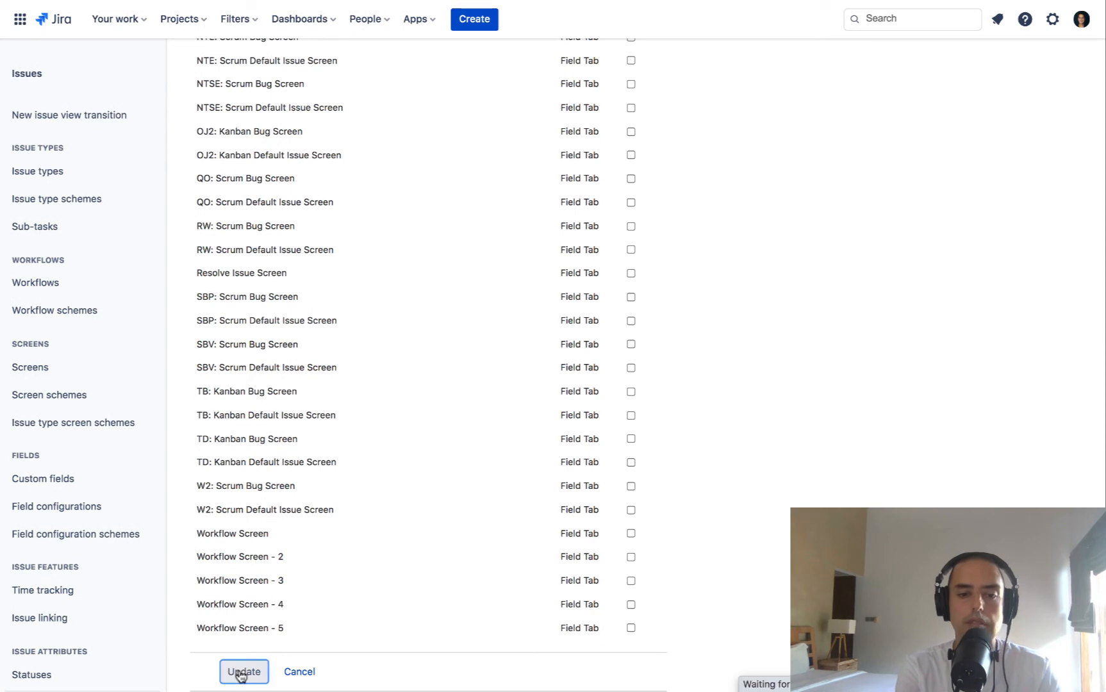
pyautogui.click(243, 671)
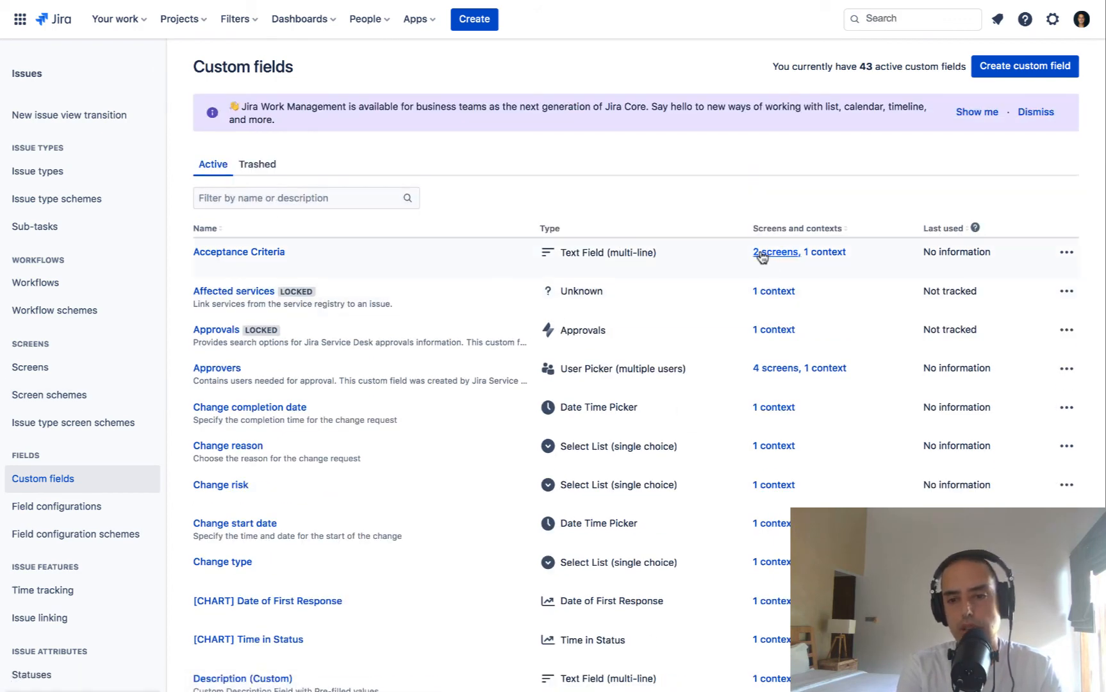
pyautogui.moveTo(344, 187)
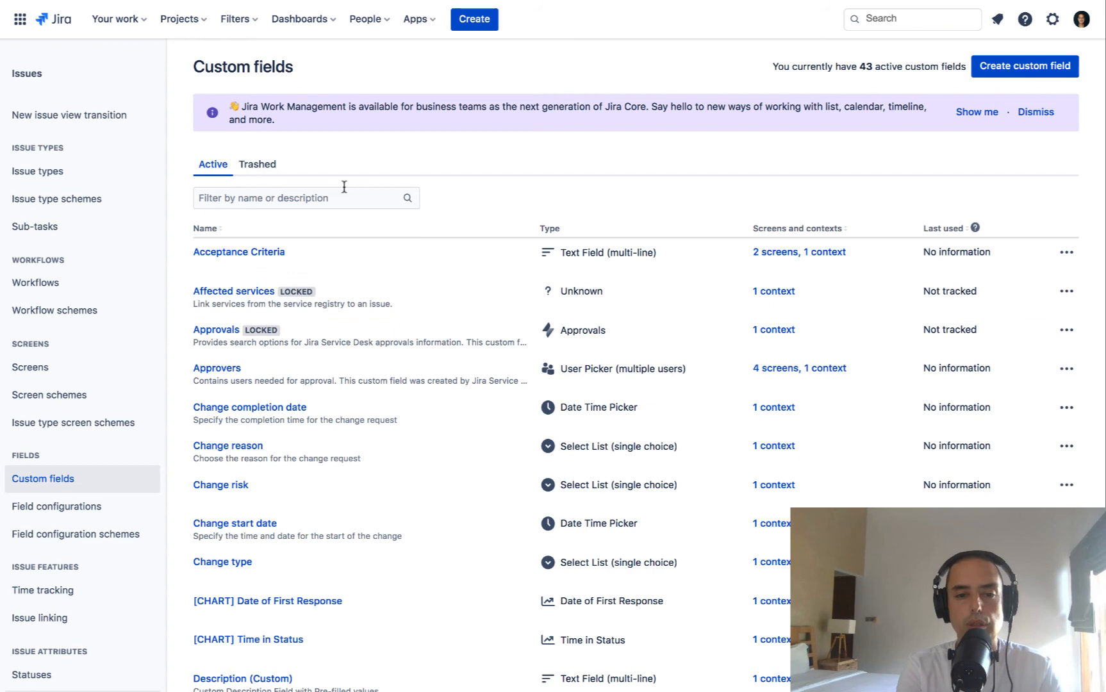
pyautogui.moveTo(485, 318)
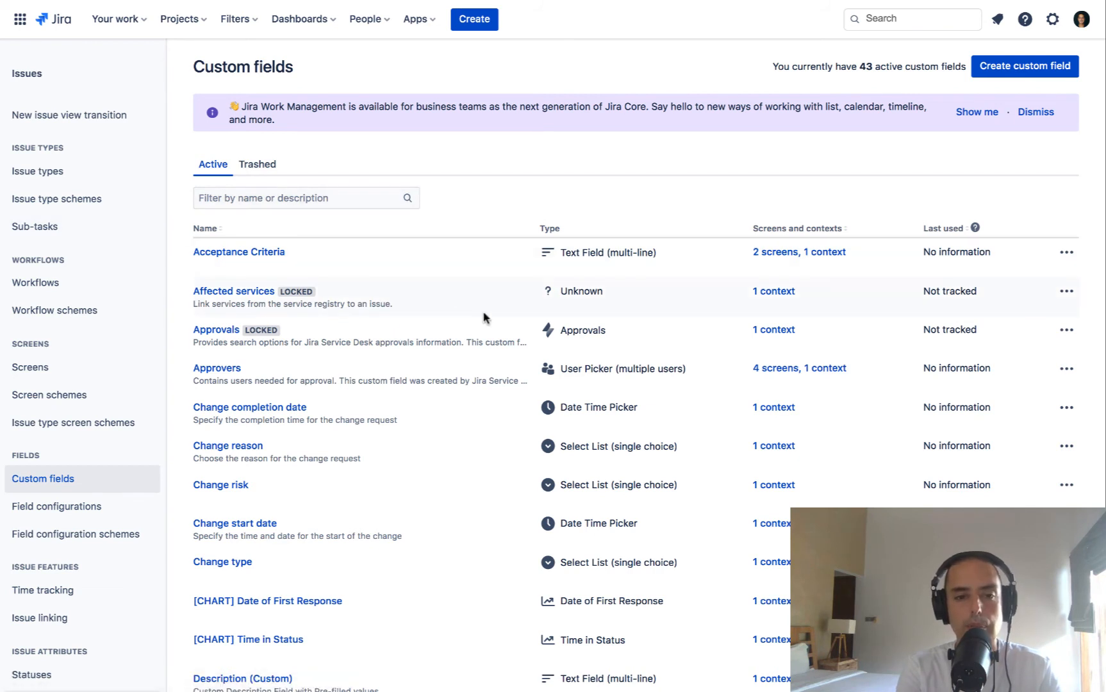
pyautogui.moveTo(336, 255)
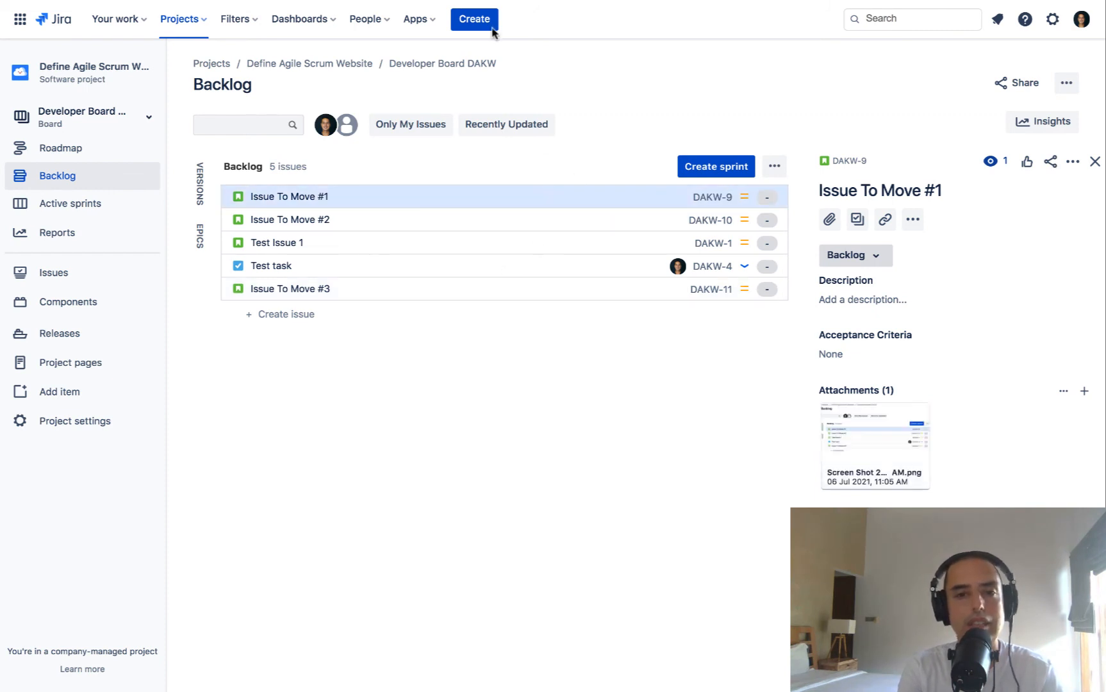
# Open the Create issue form and enable the Acceptance Criteria field.
pyautogui.click(474, 19)
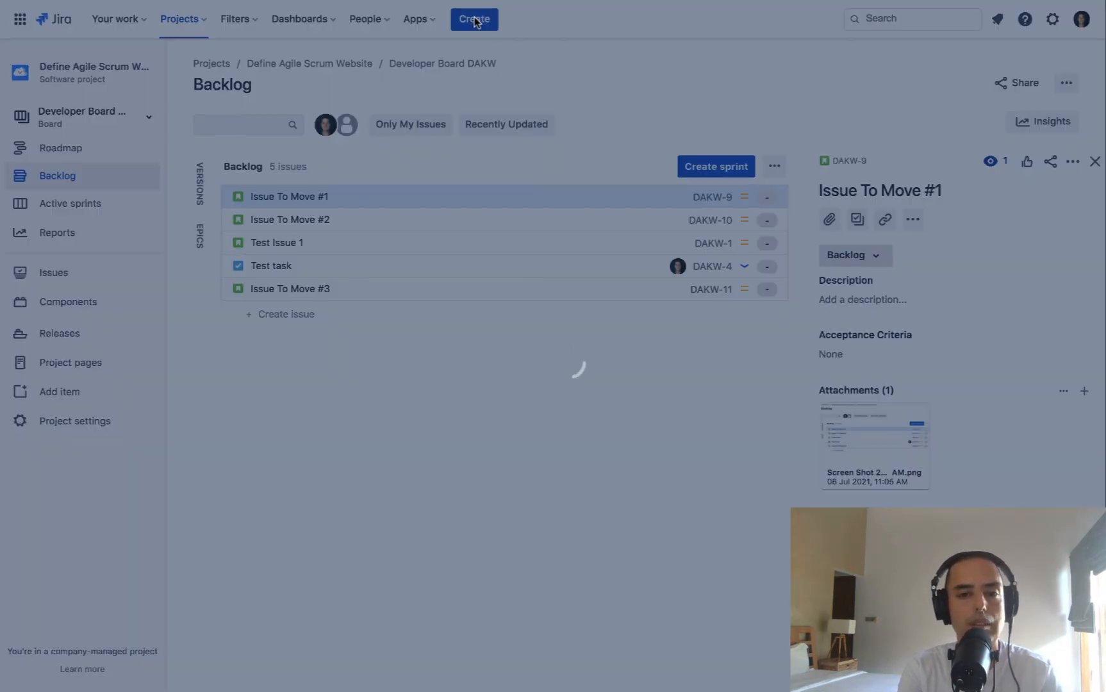
pyautogui.click(474, 19)
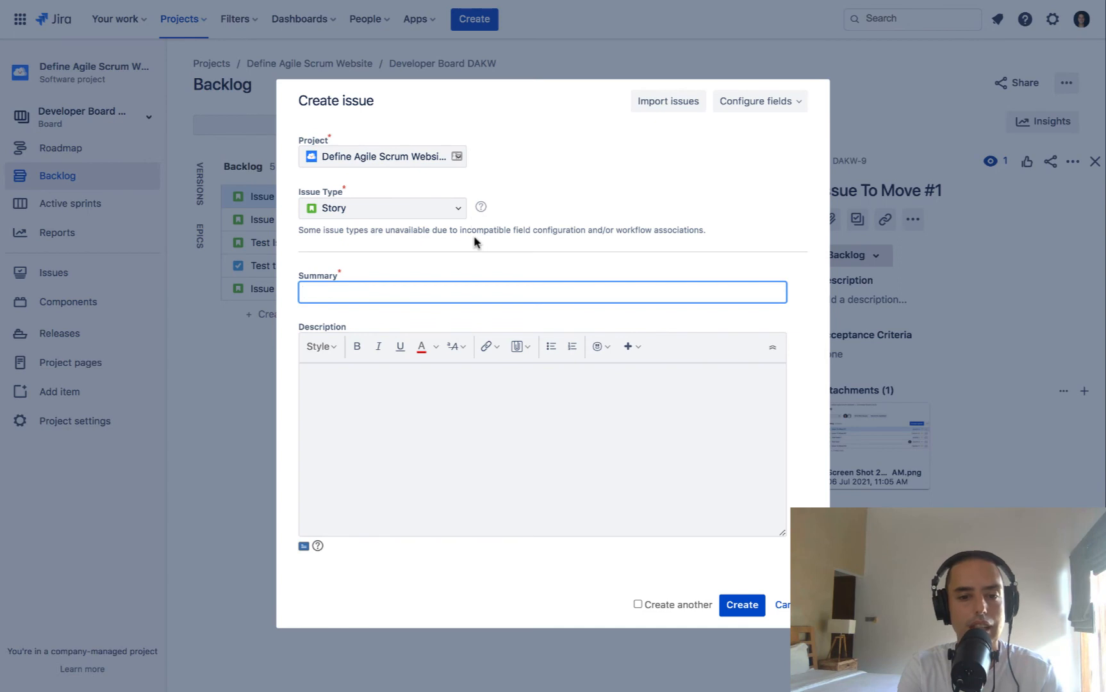
pyautogui.moveTo(437, 589)
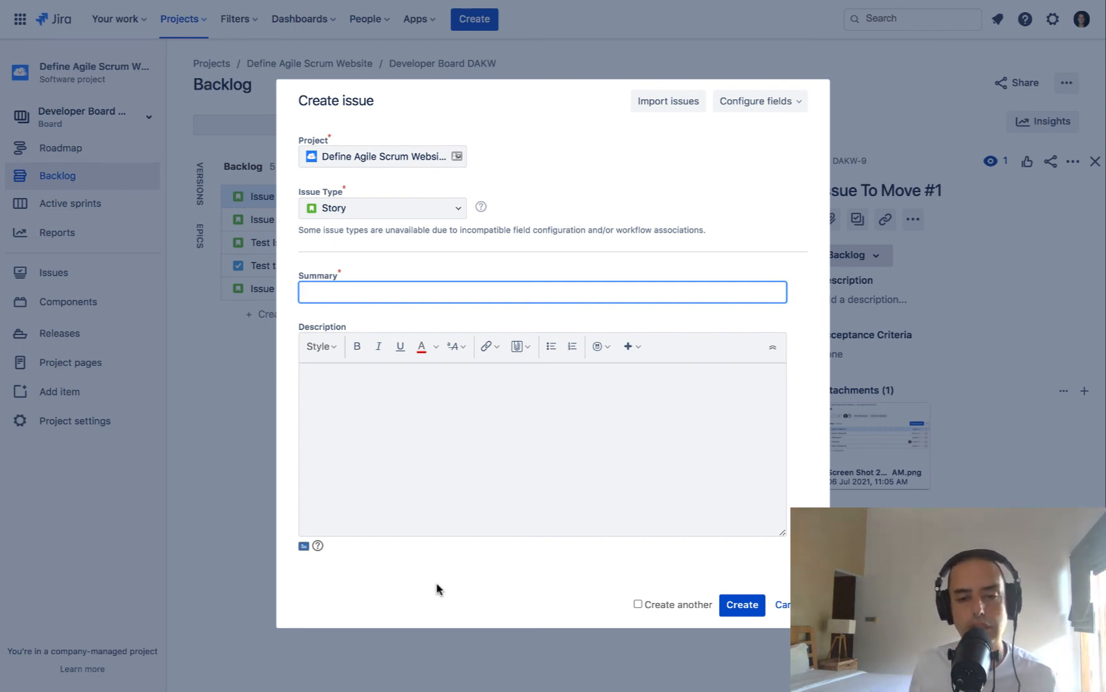
pyautogui.moveTo(740, 314)
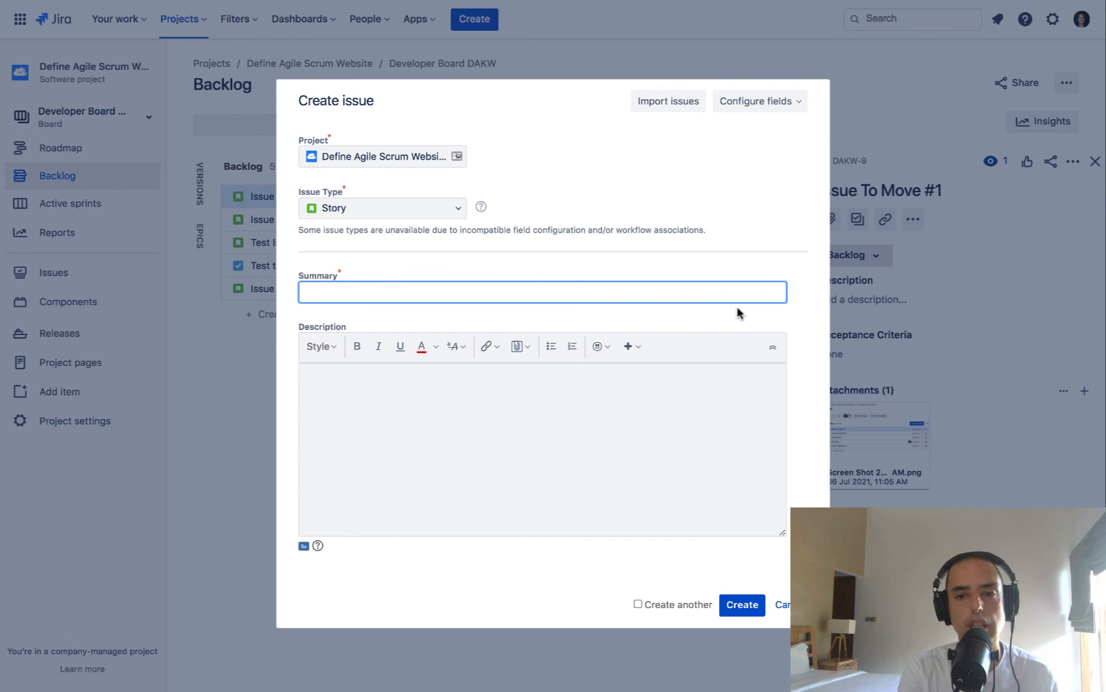
pyautogui.click(759, 100)
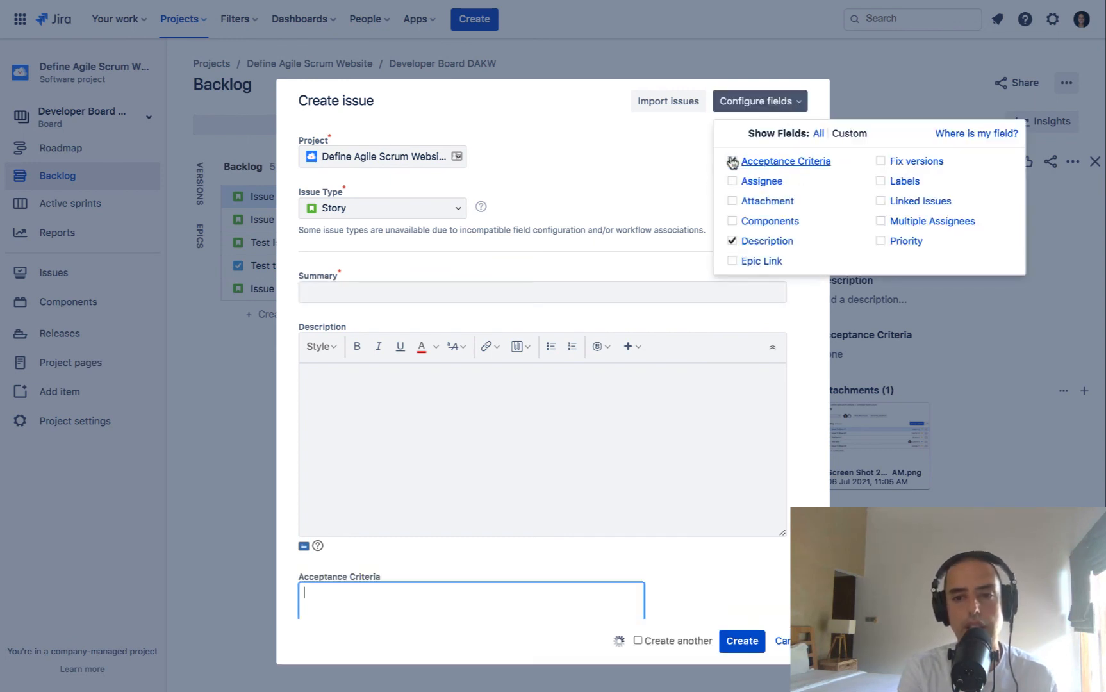
pyautogui.click(732, 161)
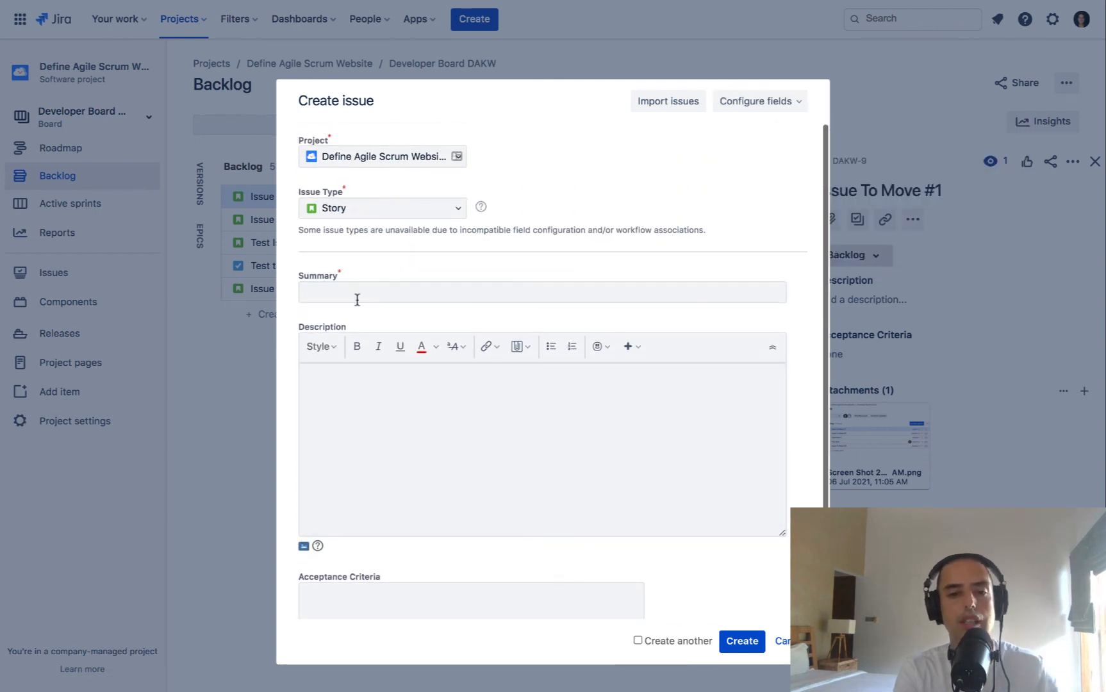
# Create story 'Acc Criteria Story' with matching description and Acceptance Criteria.
pyautogui.write('A')
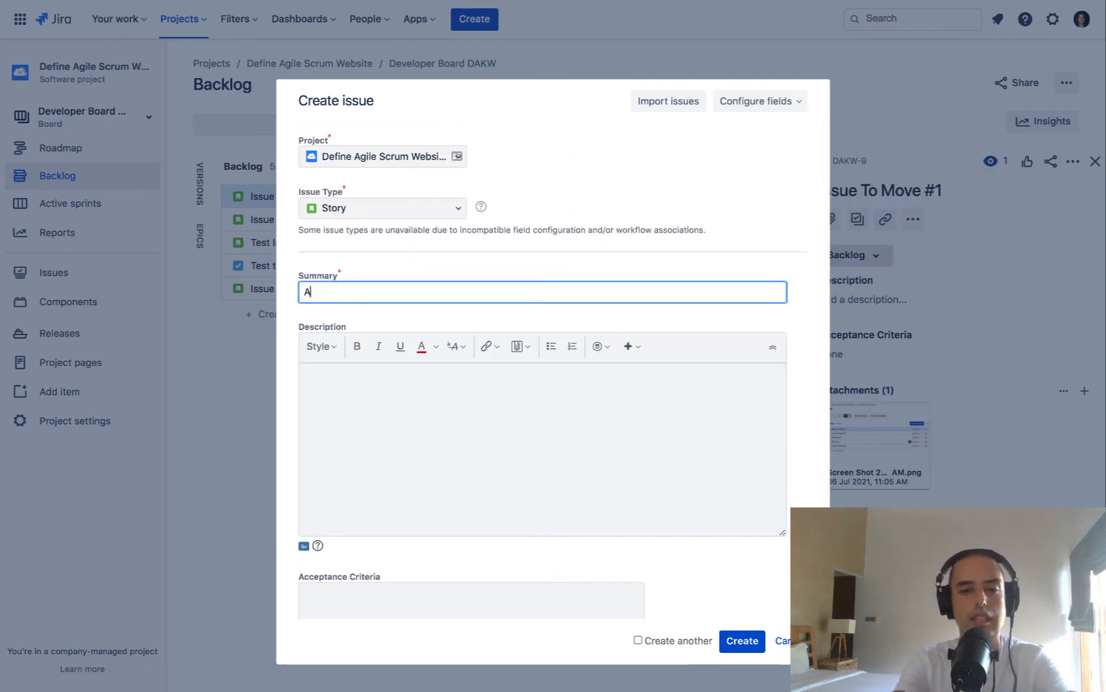
pyautogui.write('cc Criteria')
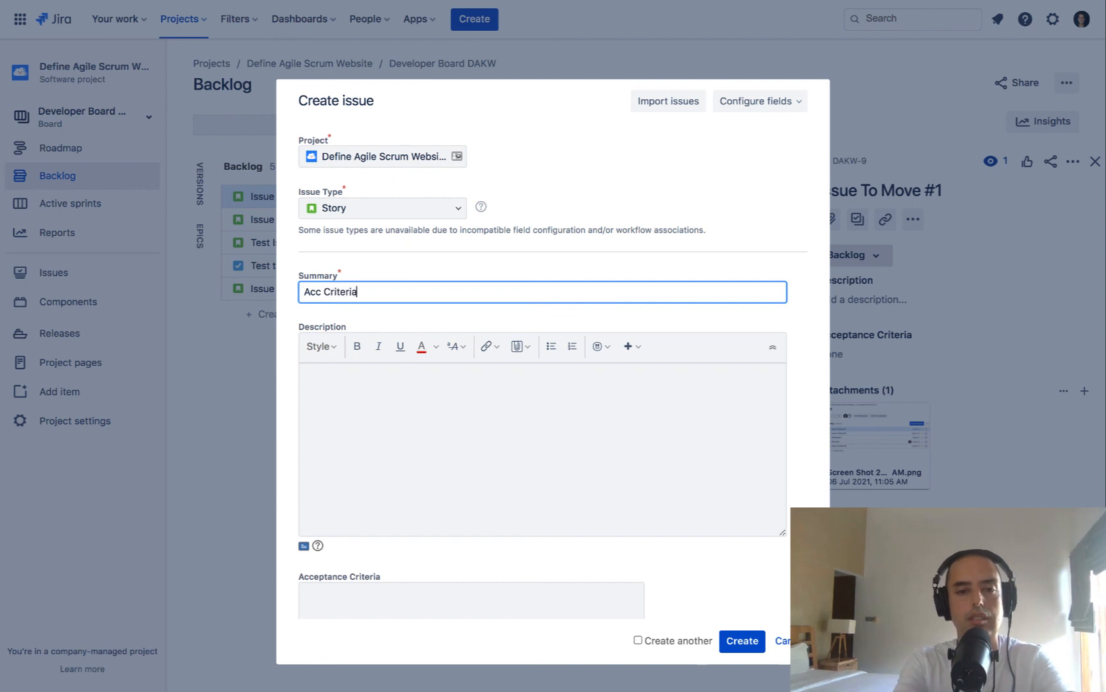
pyautogui.write('Story')
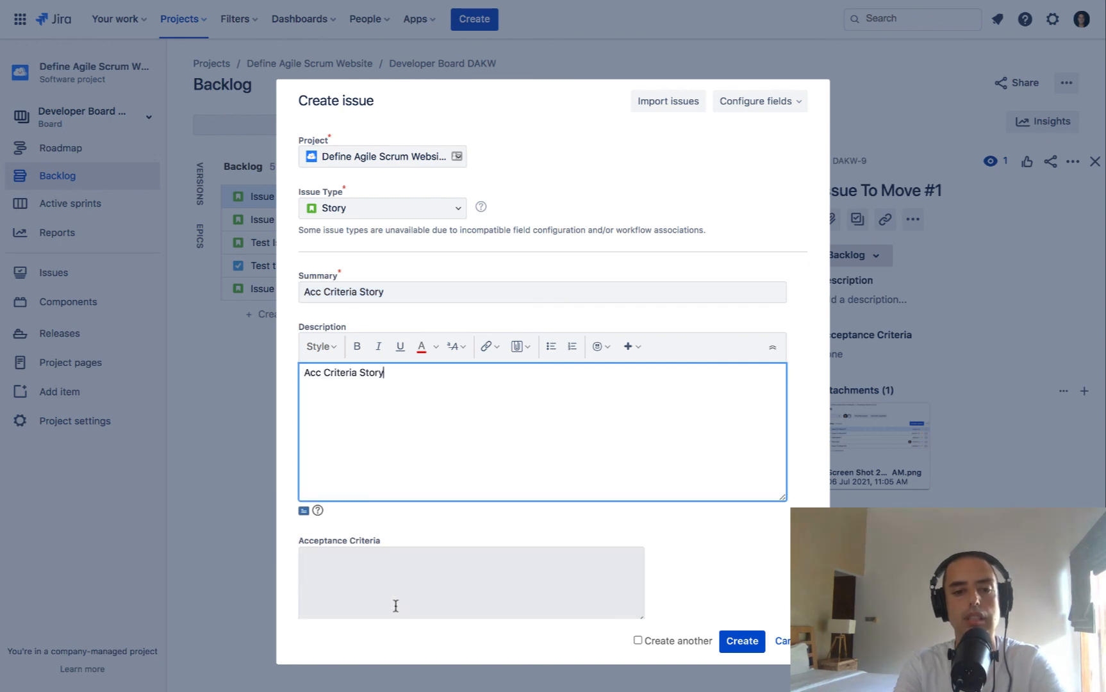
pyautogui.write('Acc Criteria Story')
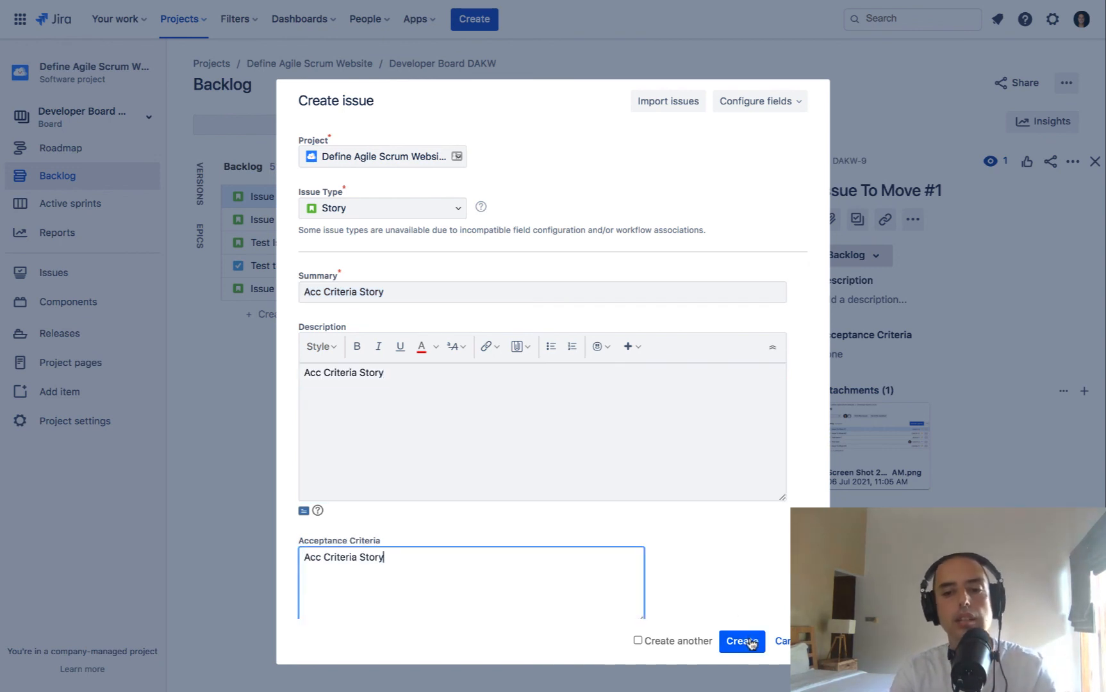
pyautogui.click(741, 641)
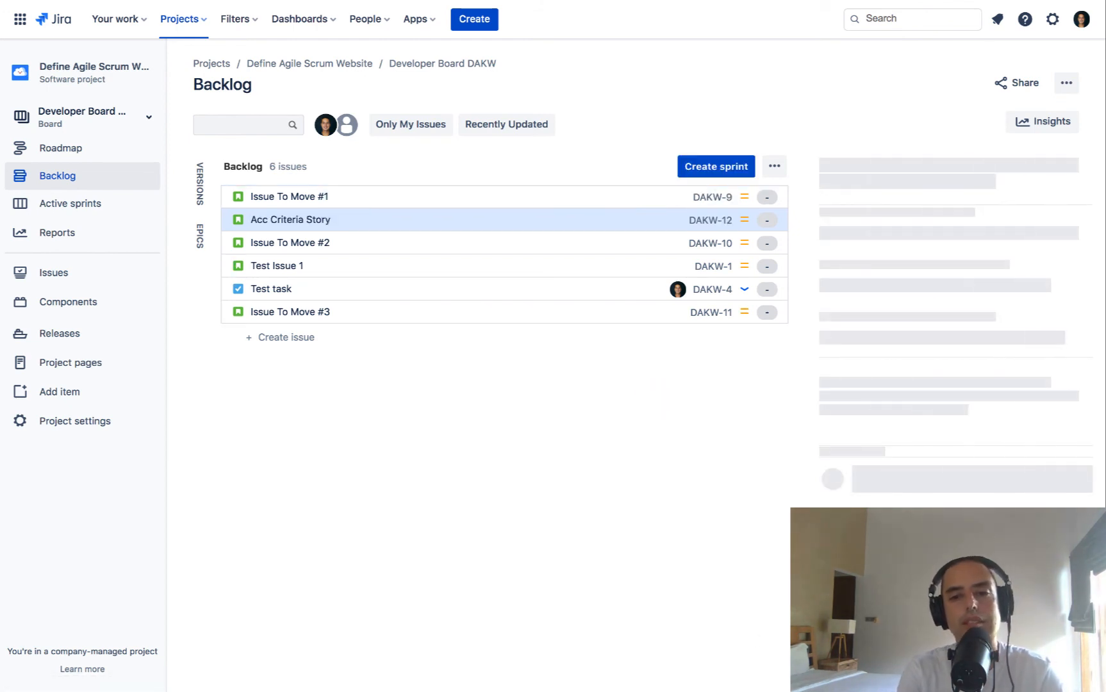
# Open DAKW-12 and check its Acceptance Criteria and Description without editing.
pyautogui.click(290, 219)
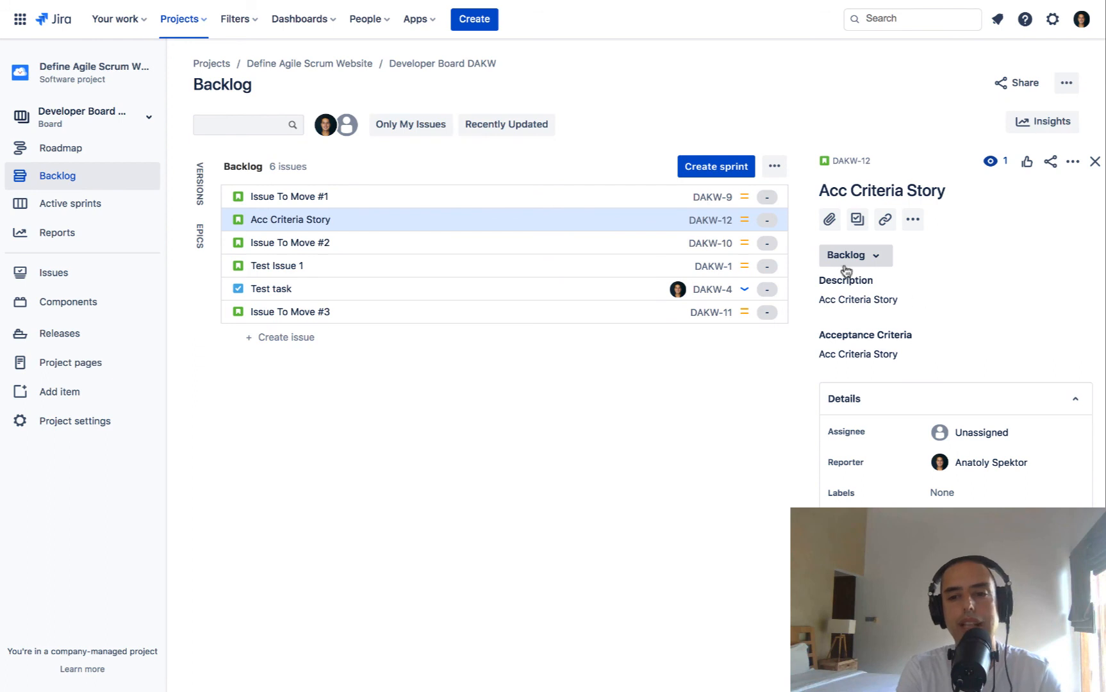
pyautogui.moveTo(865, 379)
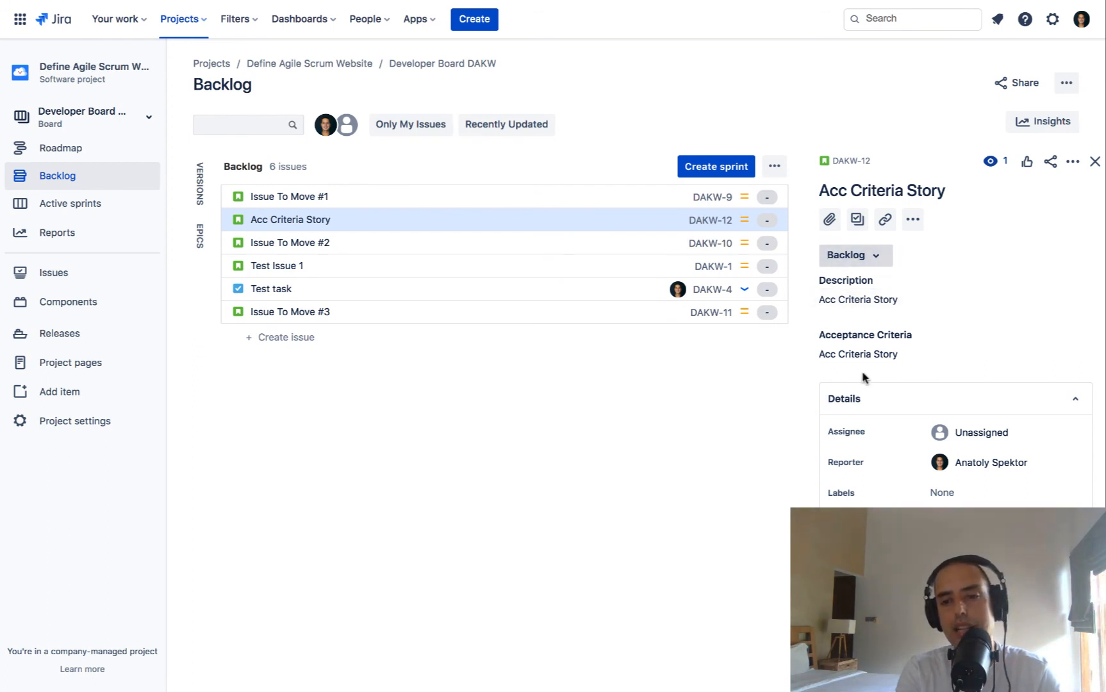
pyautogui.click(858, 353)
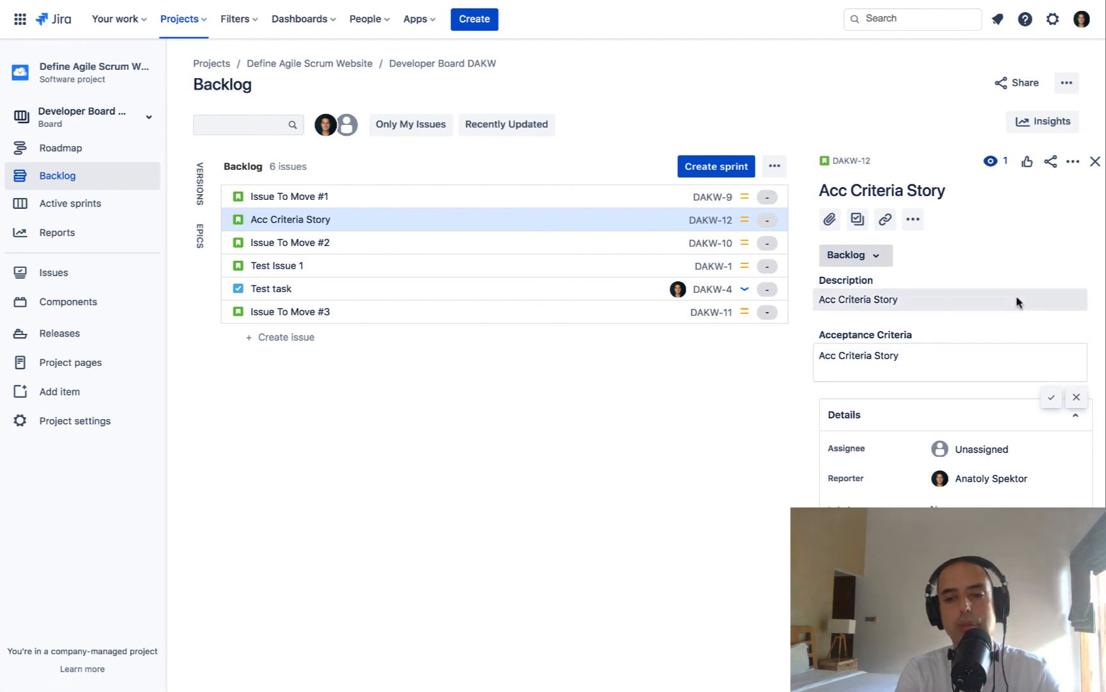
pyautogui.click(948, 299)
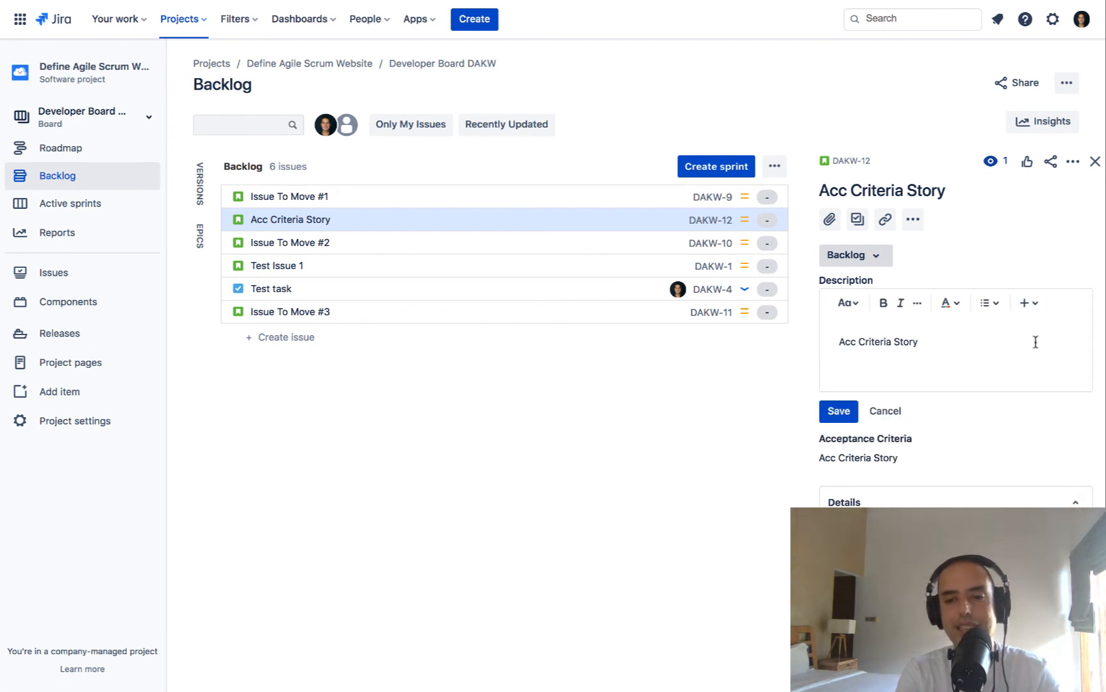
pyautogui.click(838, 411)
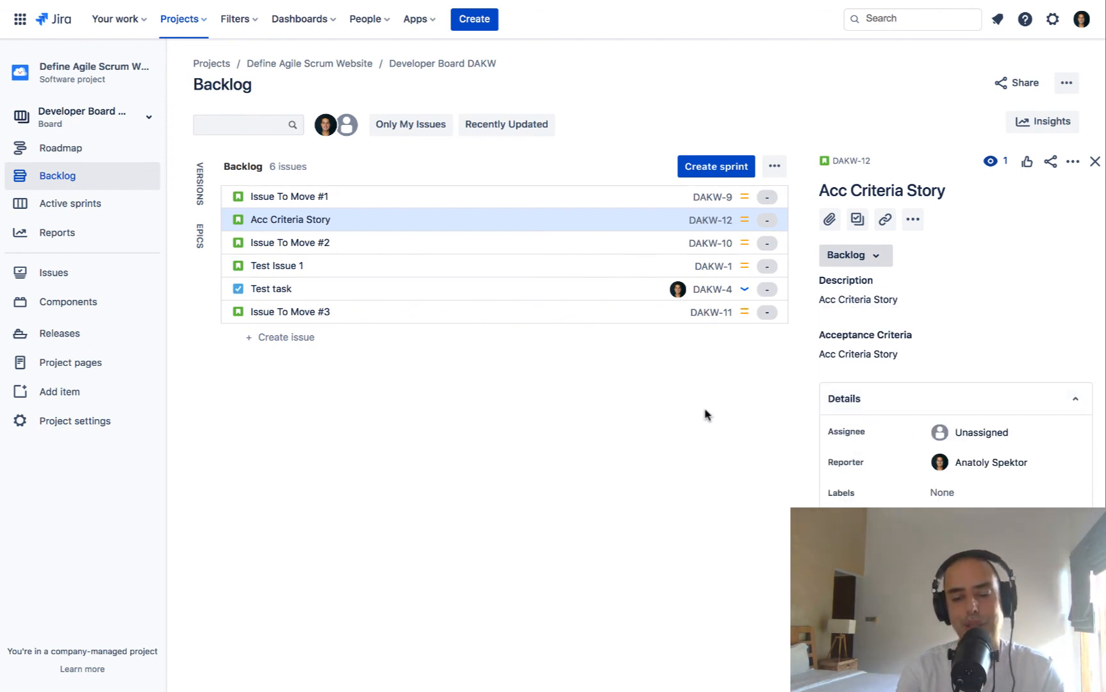